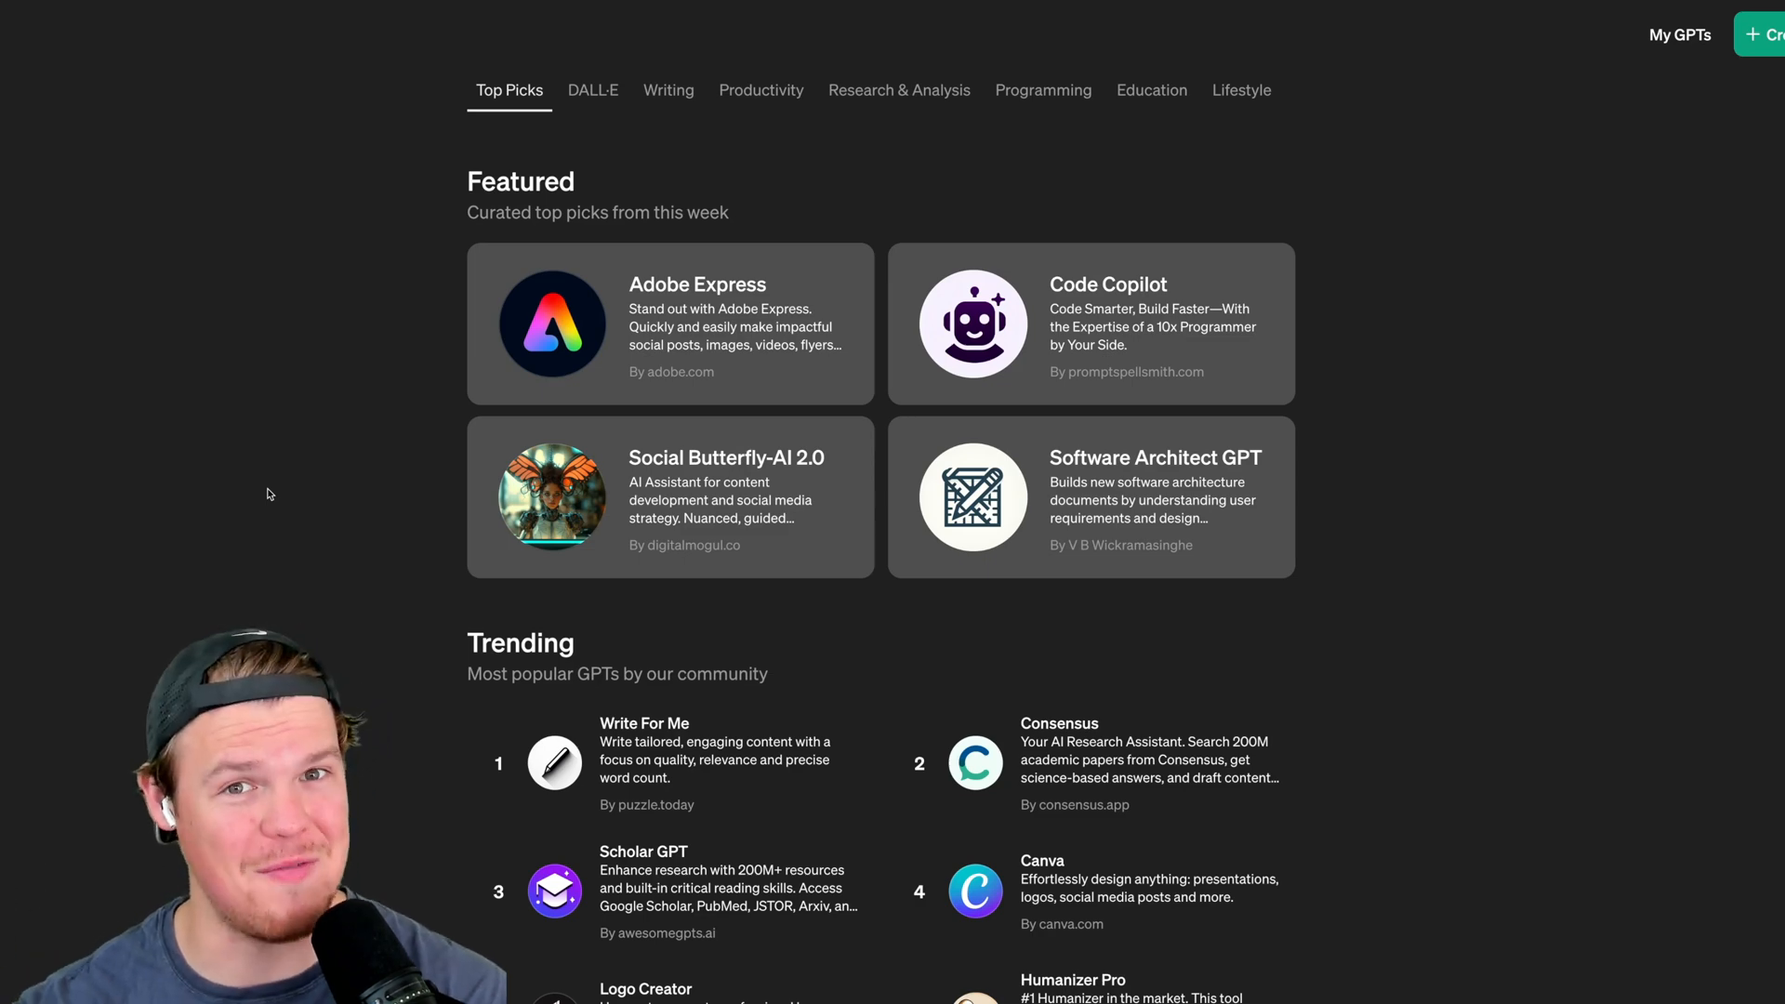
mouse_move(353, 392)
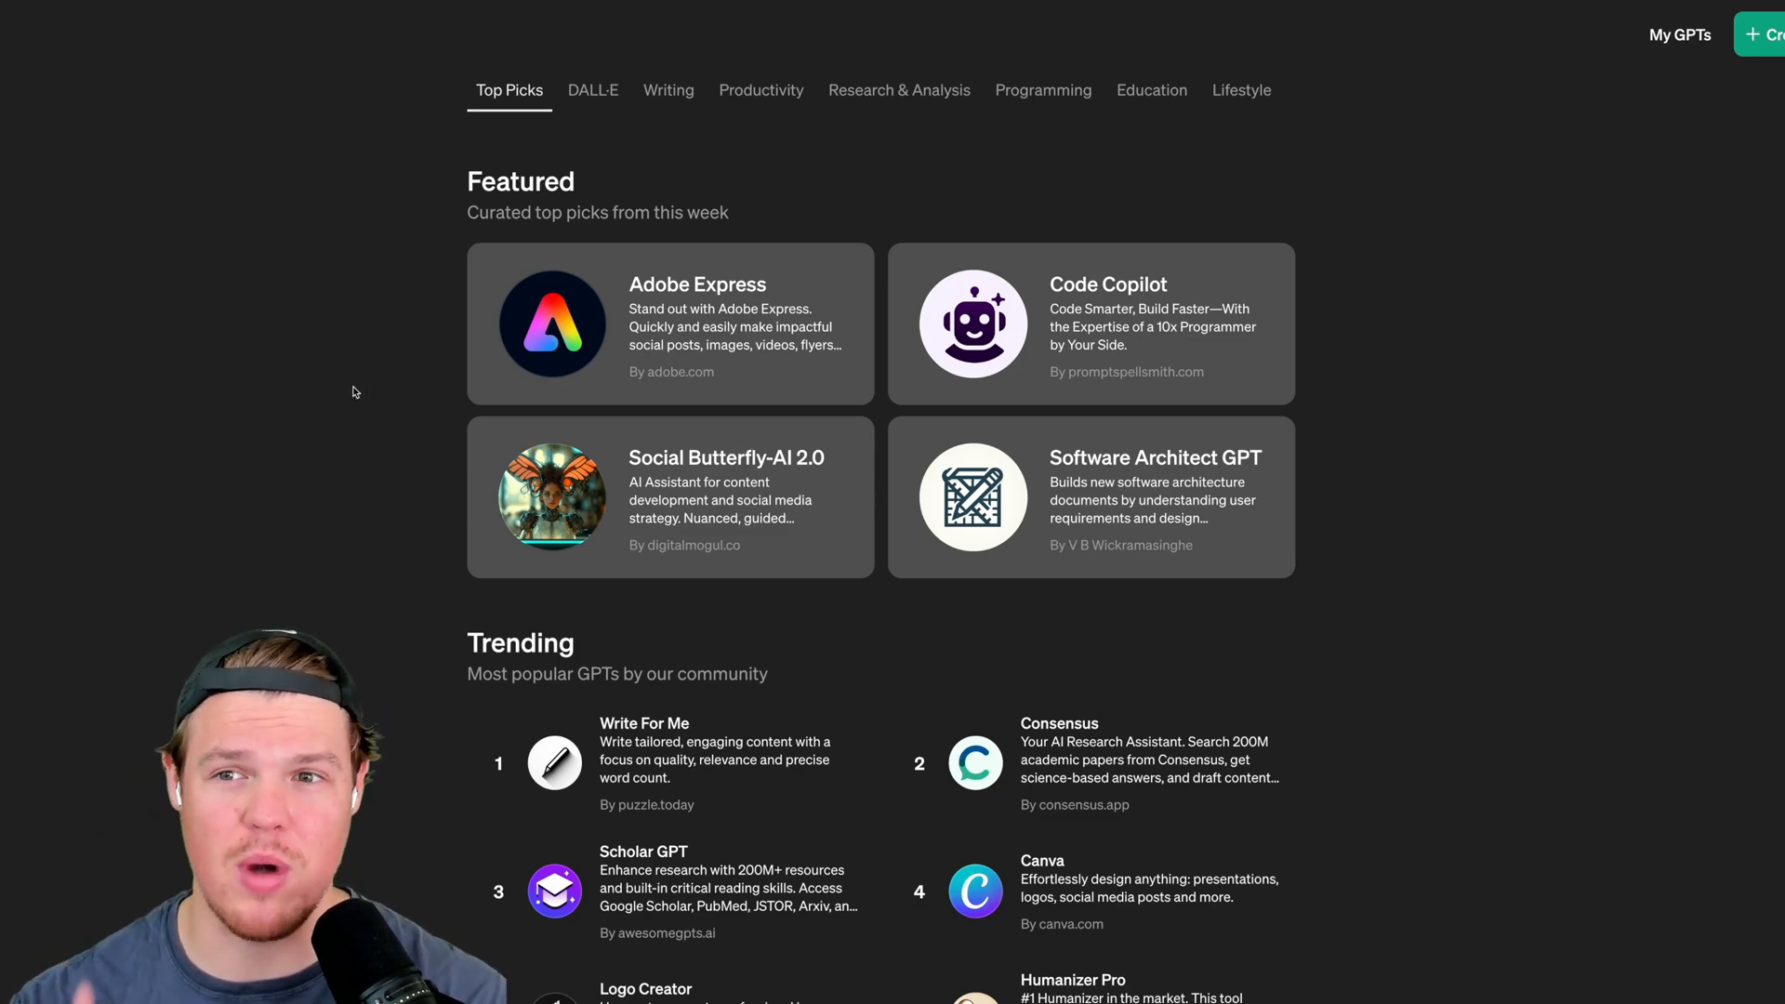
Bring the Featured section with the Adobe Express card into view on the Explore GPTs page.
scroll(up, 3)
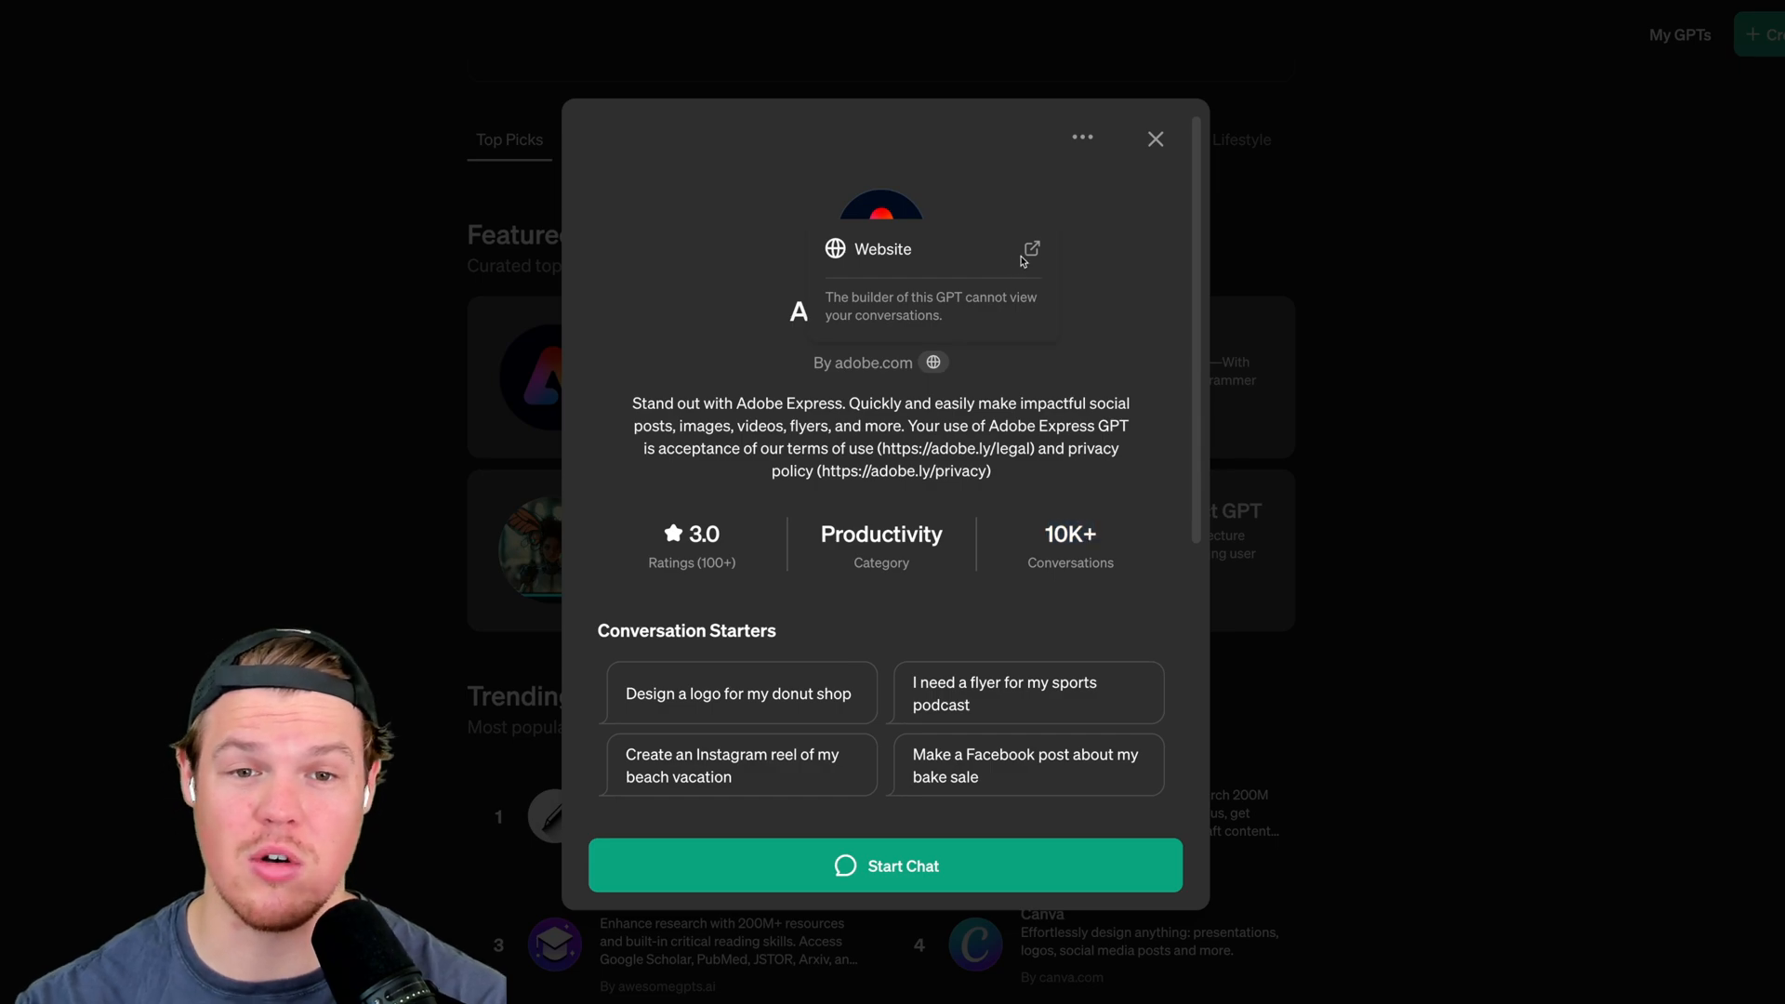
click(882, 248)
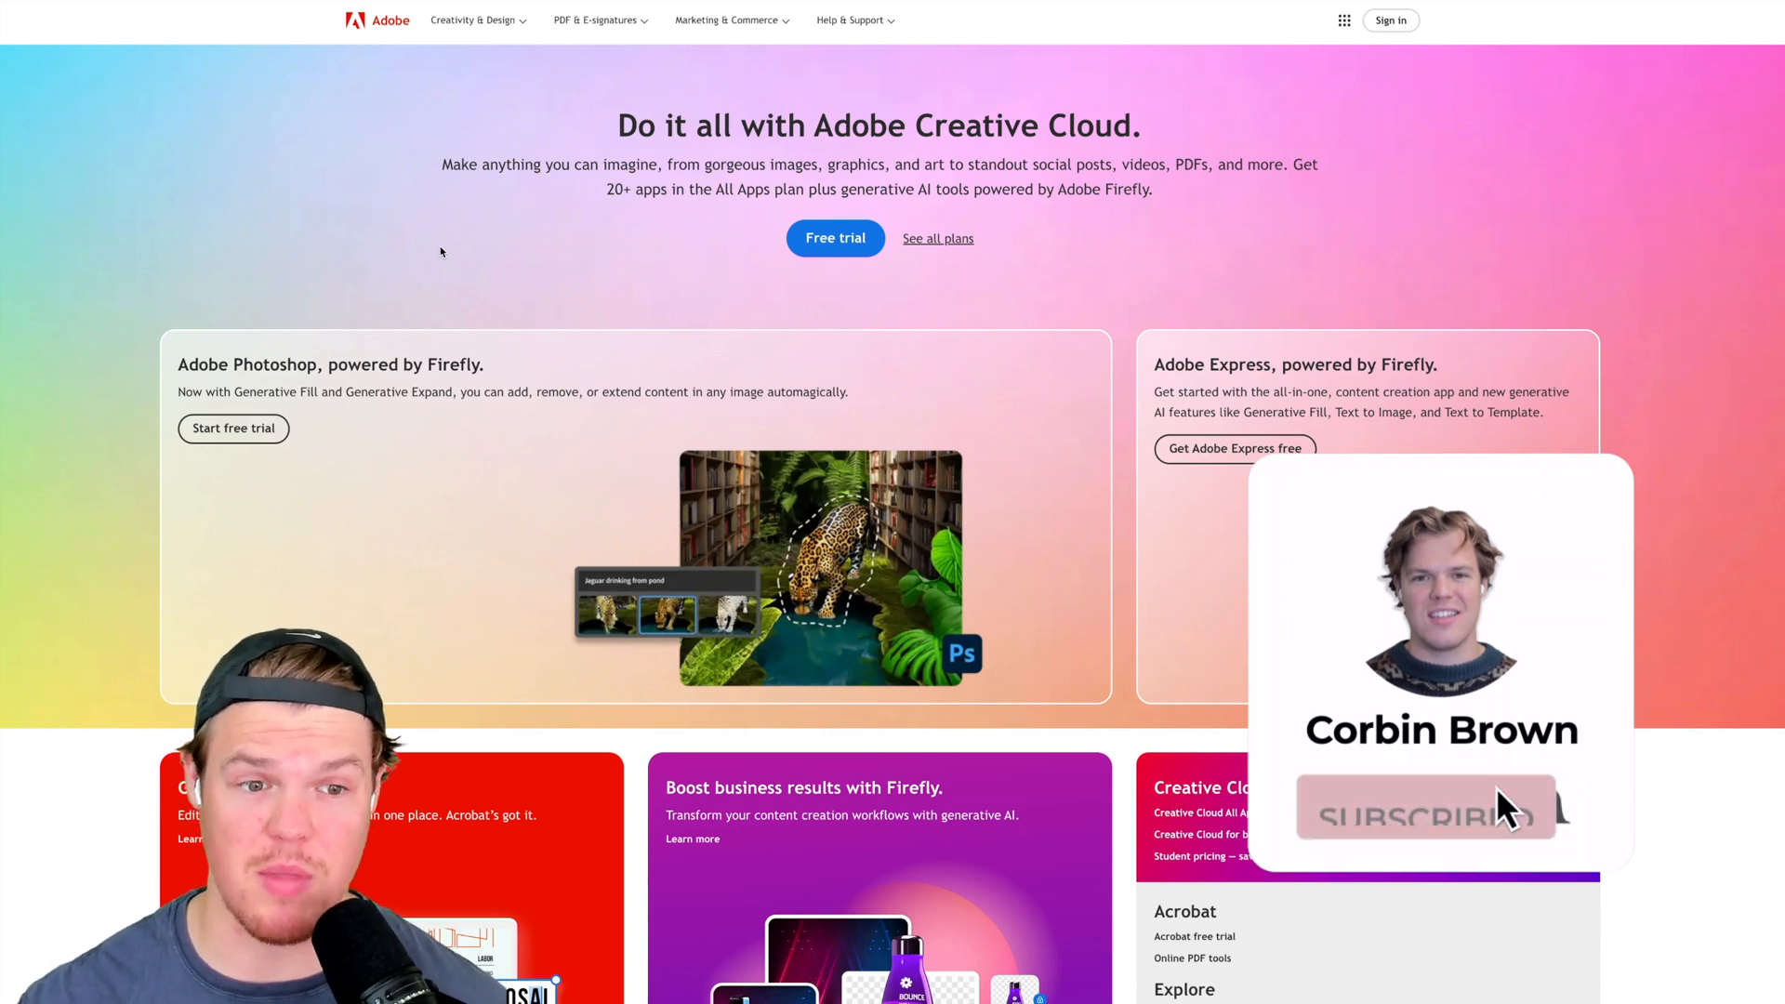
click(1424, 805)
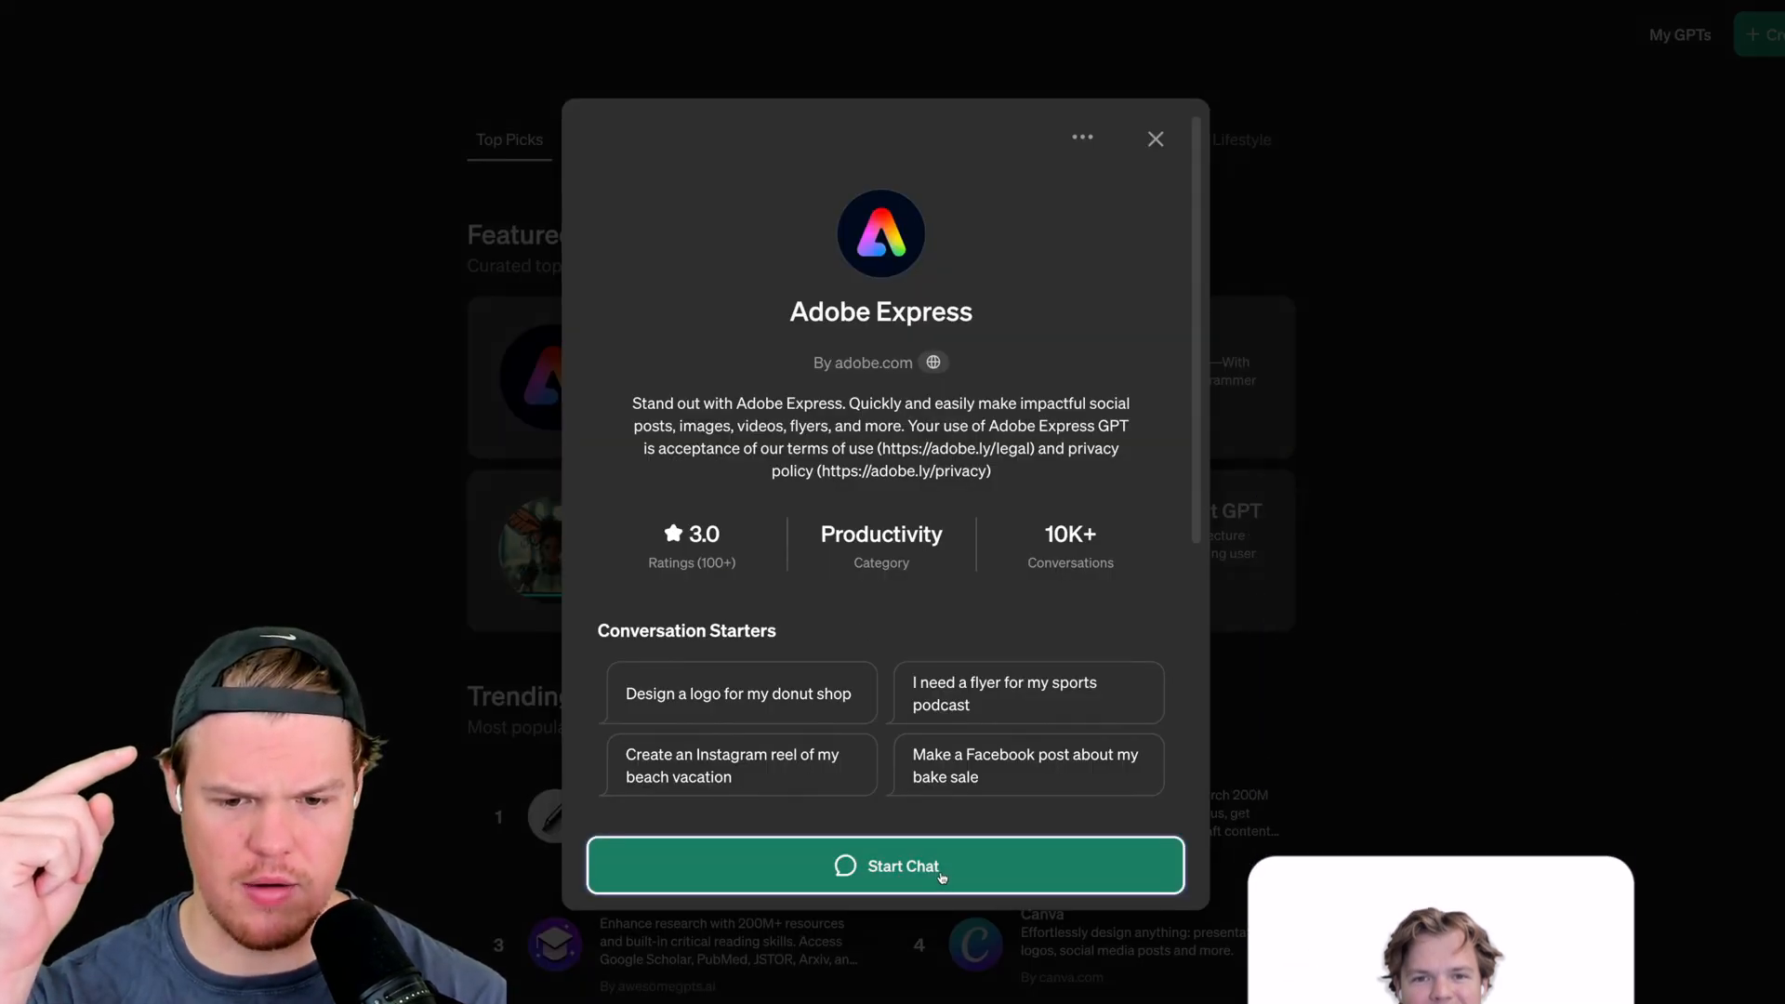
Start the Adobe Express chat with the donut shop logo starter, skip the rating prompt and allow access to express.adobe.io.
click(885, 864)
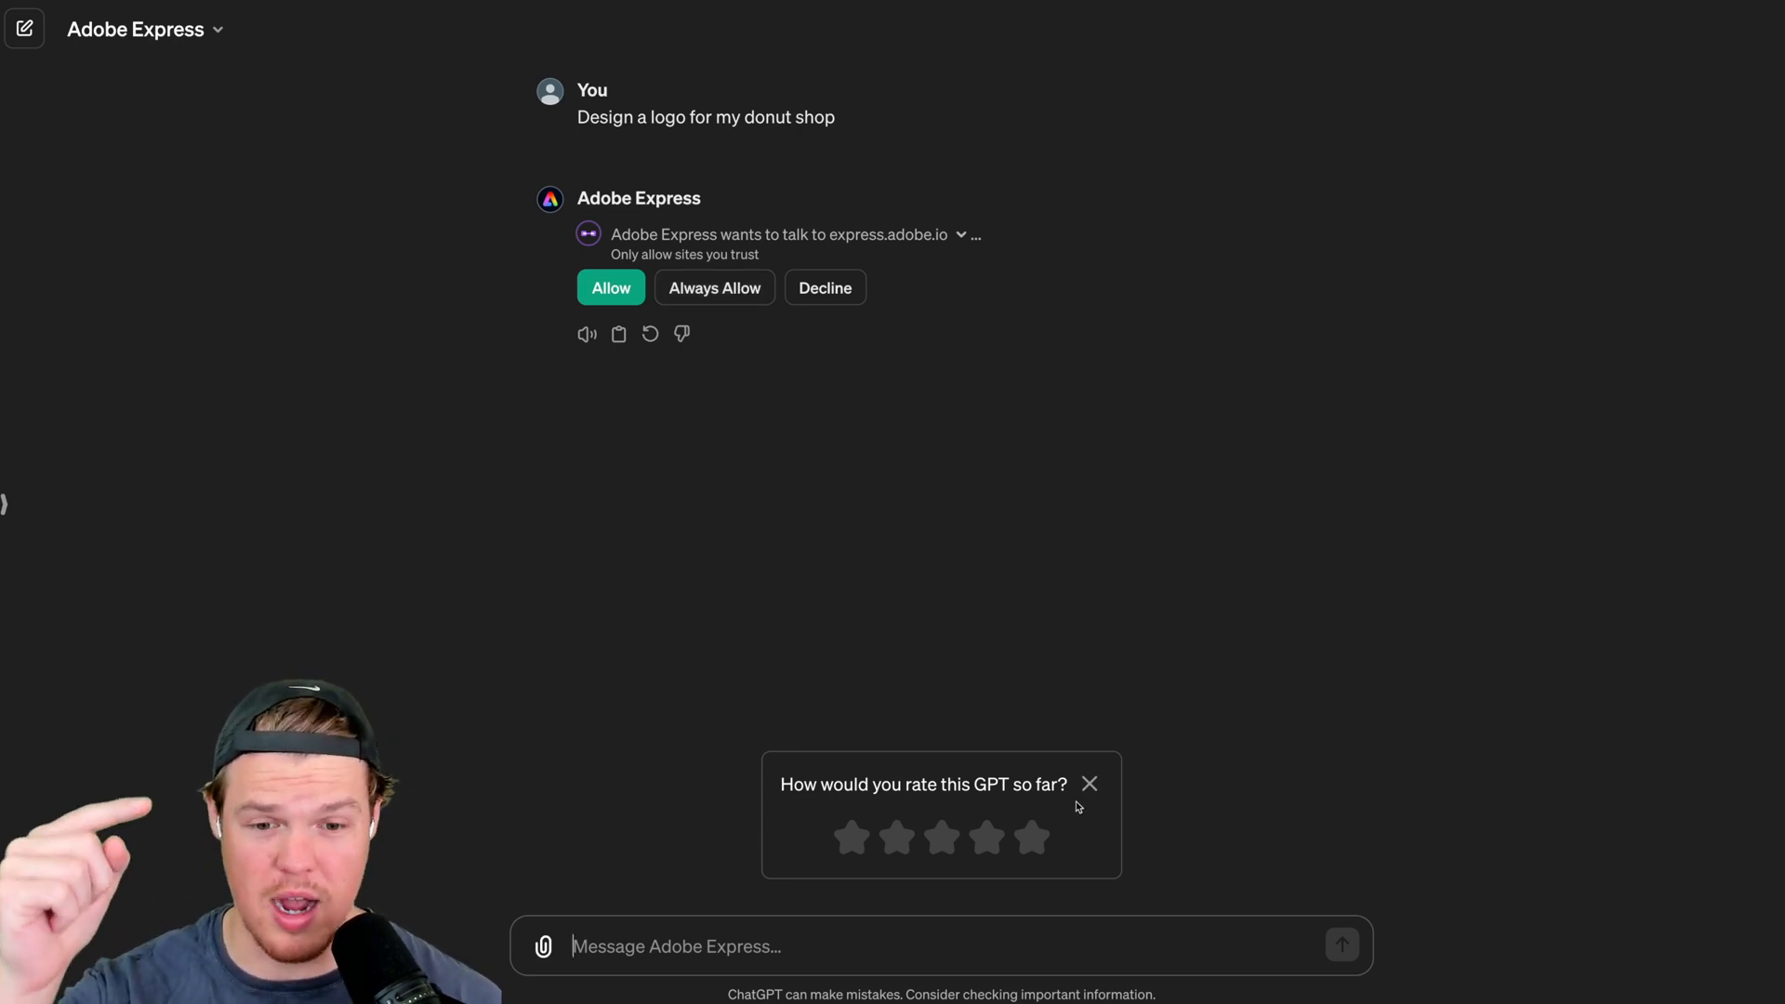
click(1088, 784)
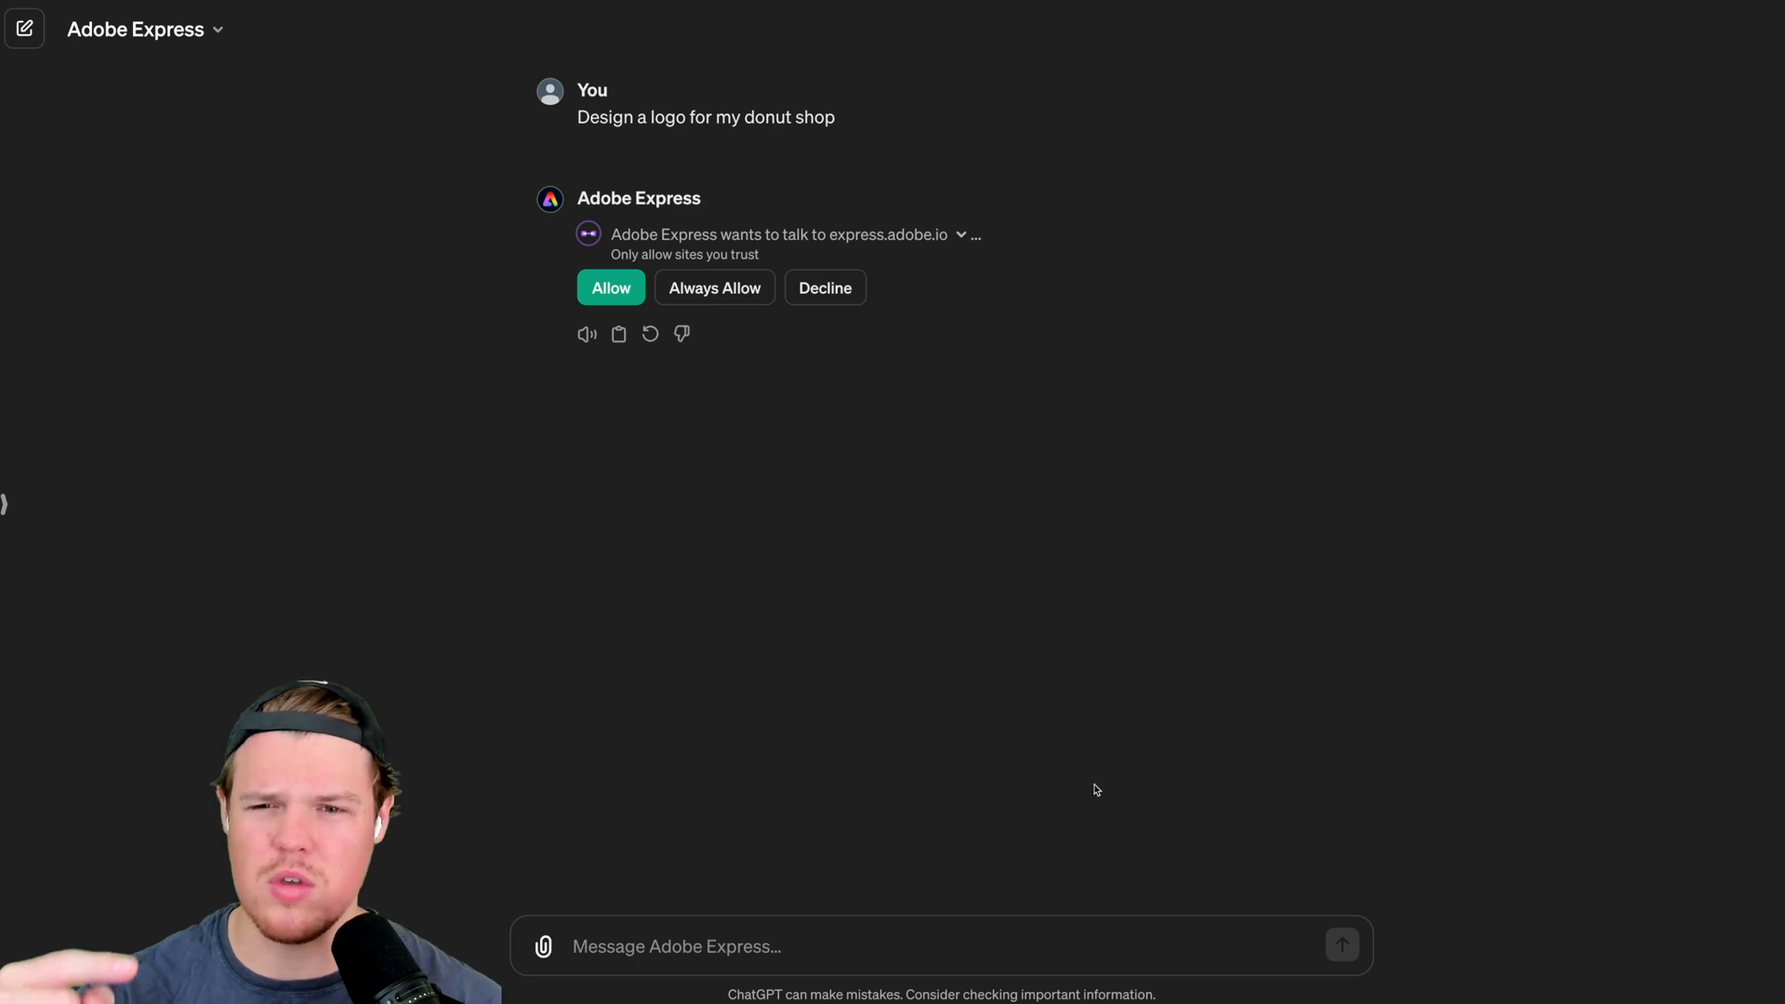
click(610, 286)
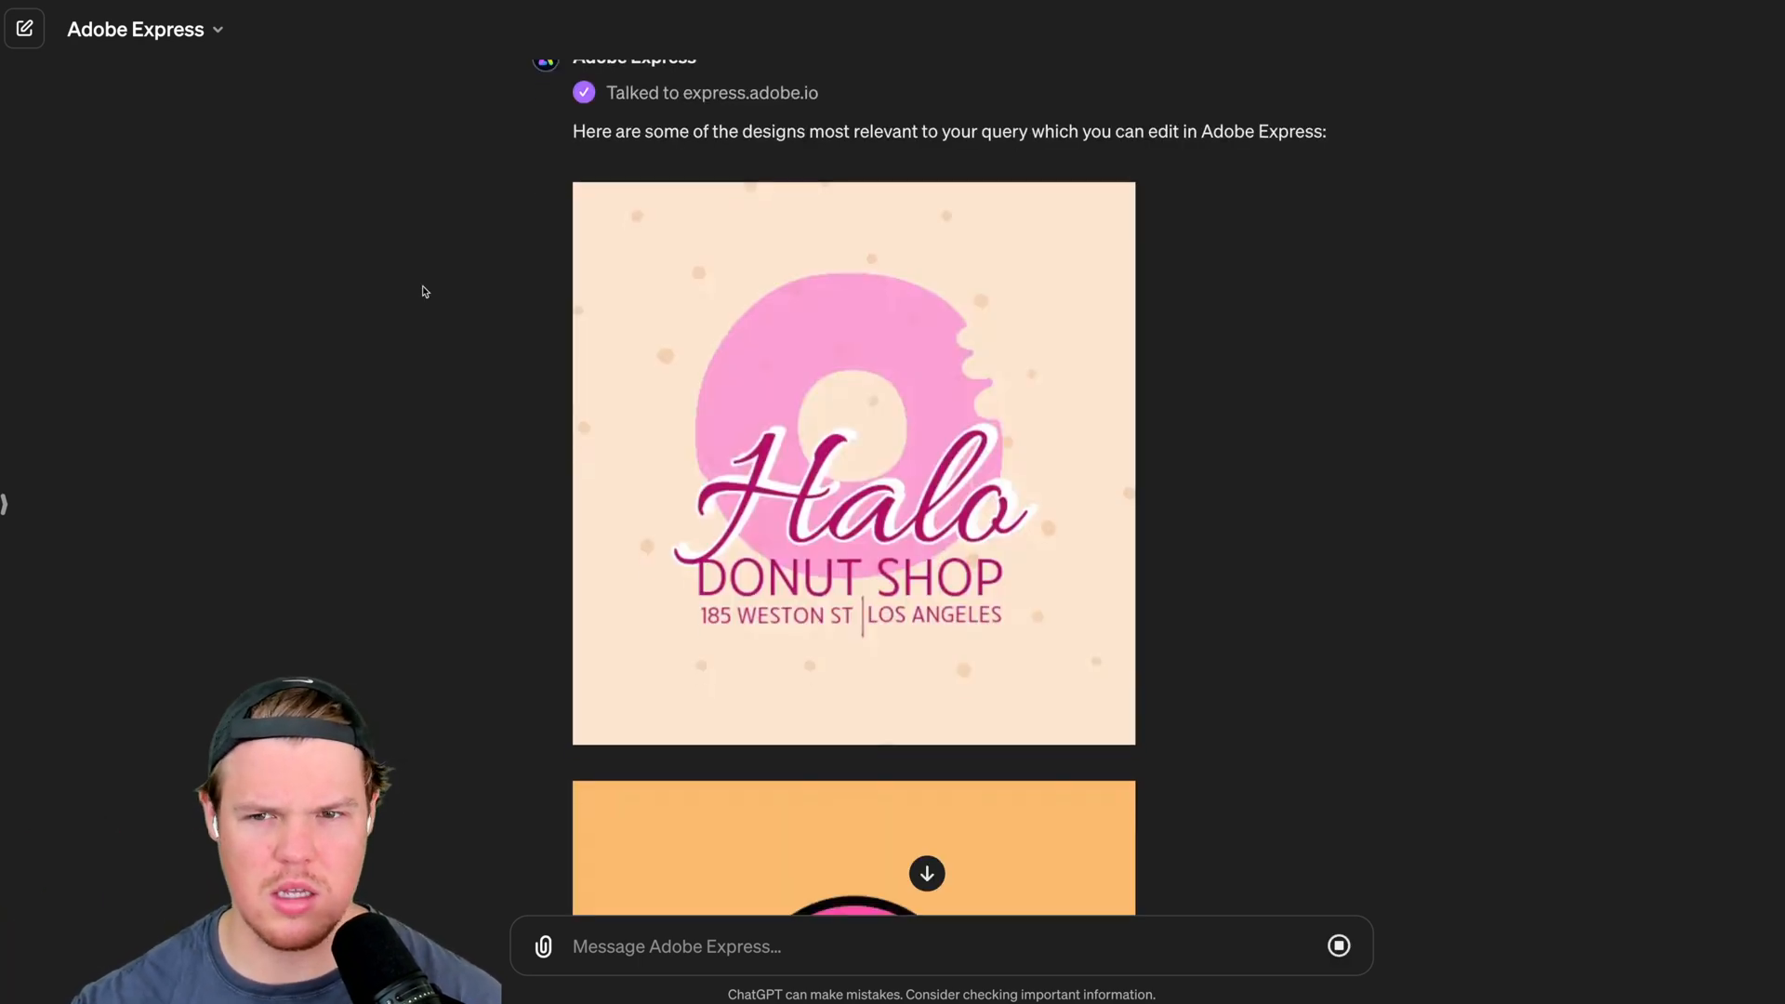
Scroll through the returned donut shop logo designs.
scroll(down, 3)
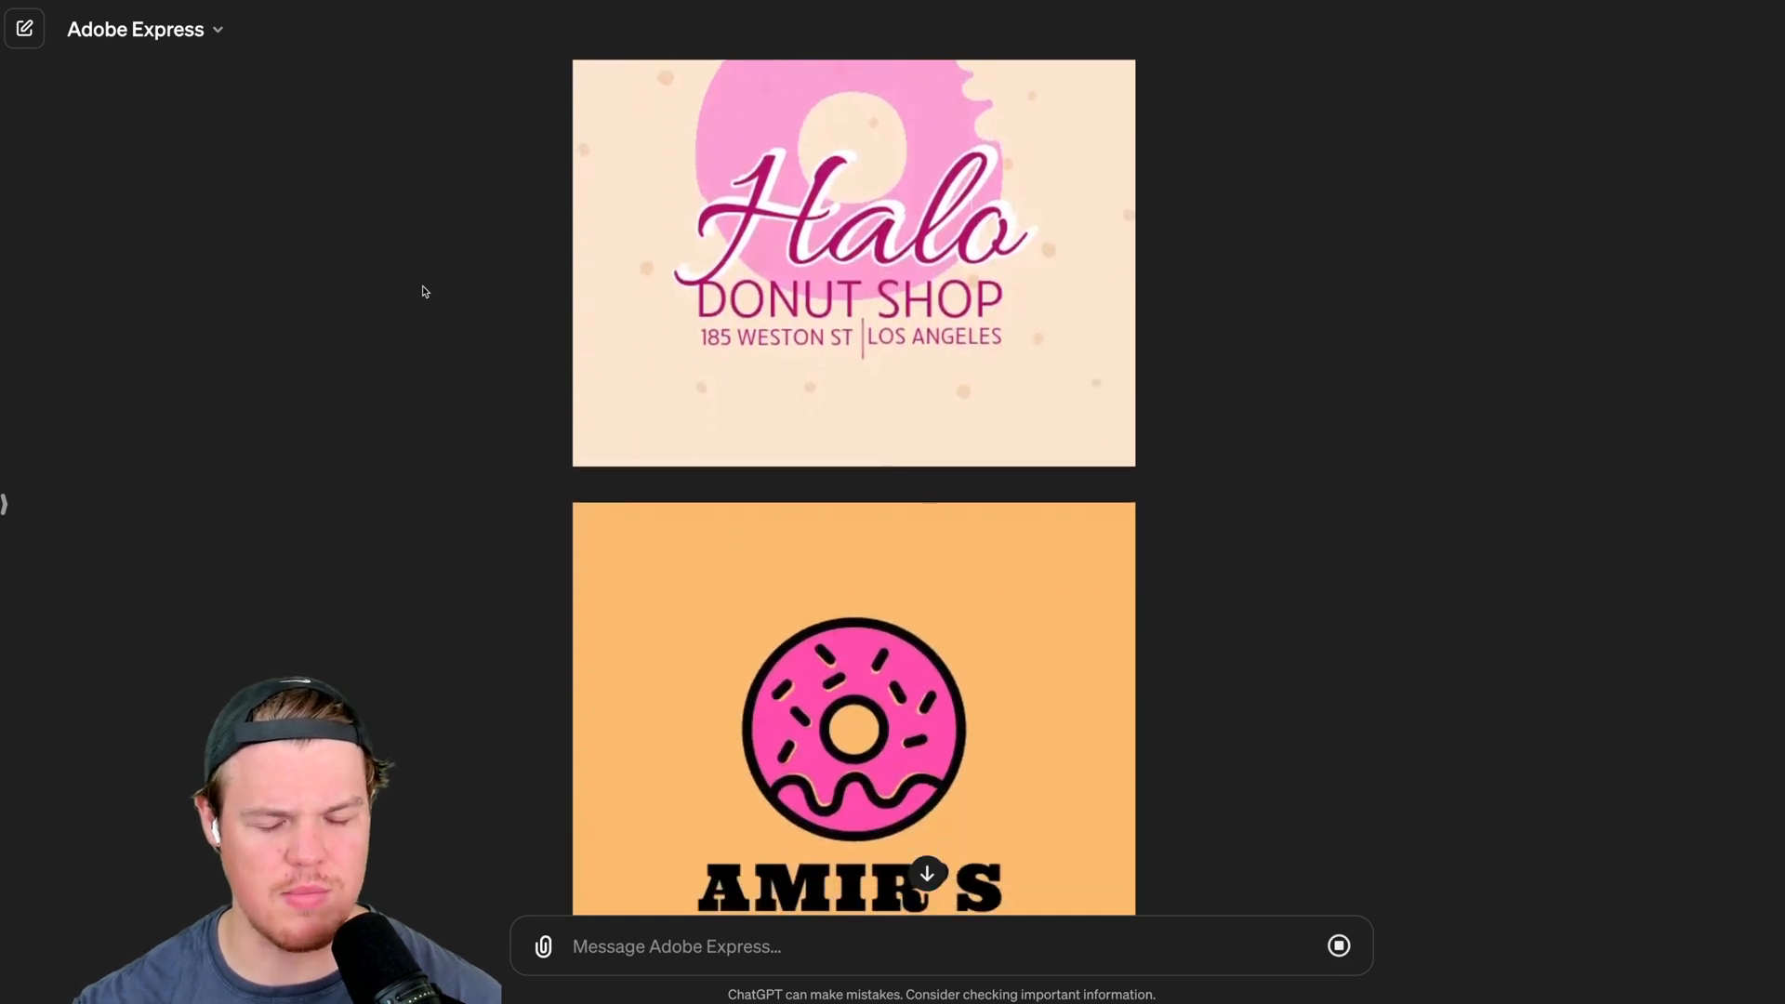
scroll(down, 3)
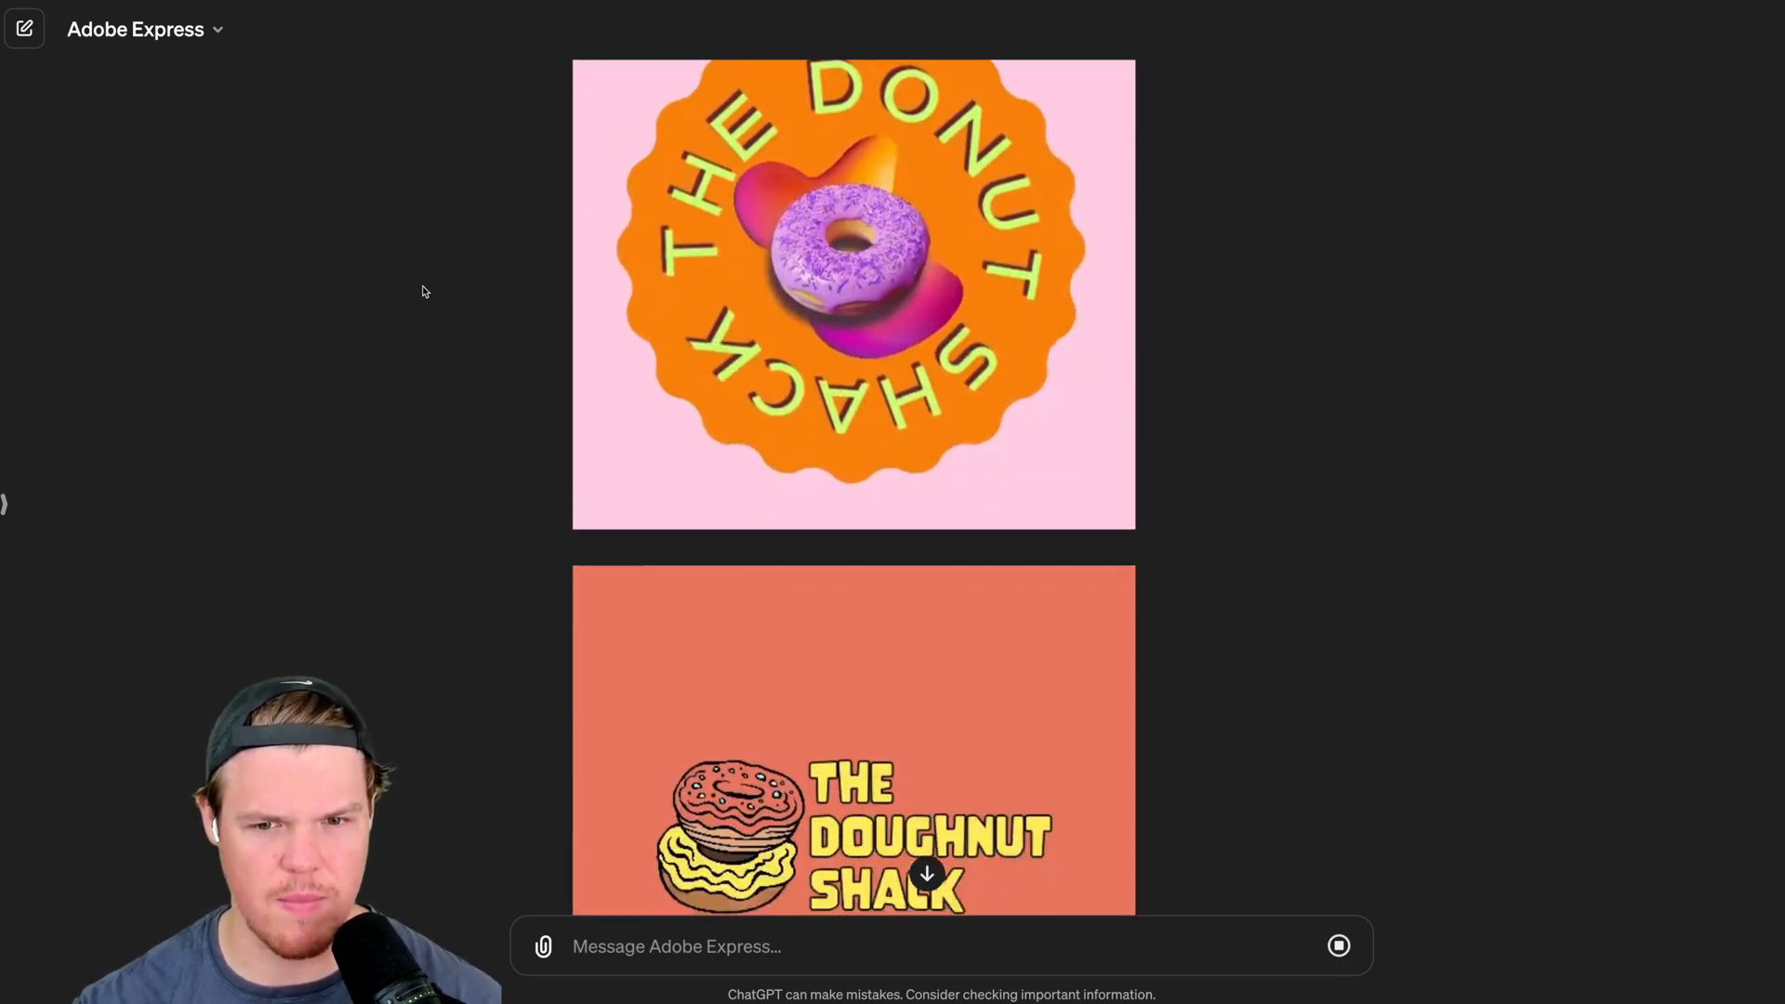
scroll(down, 3)
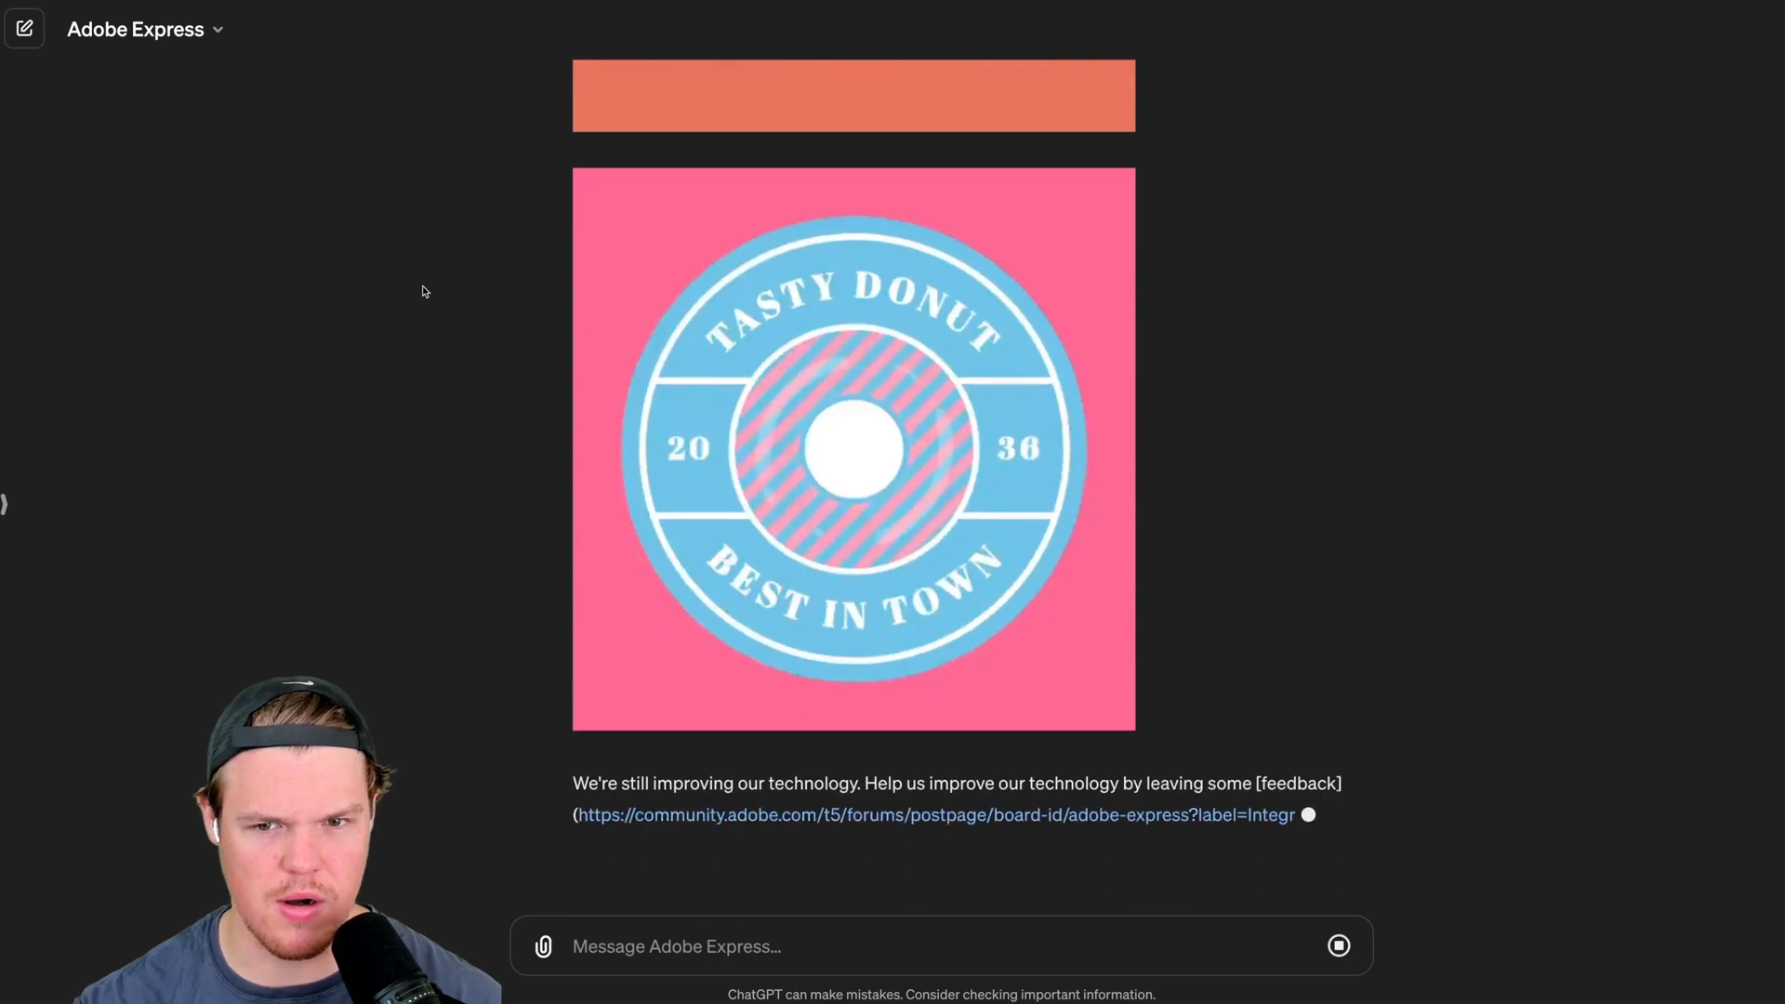
scroll(down, 3)
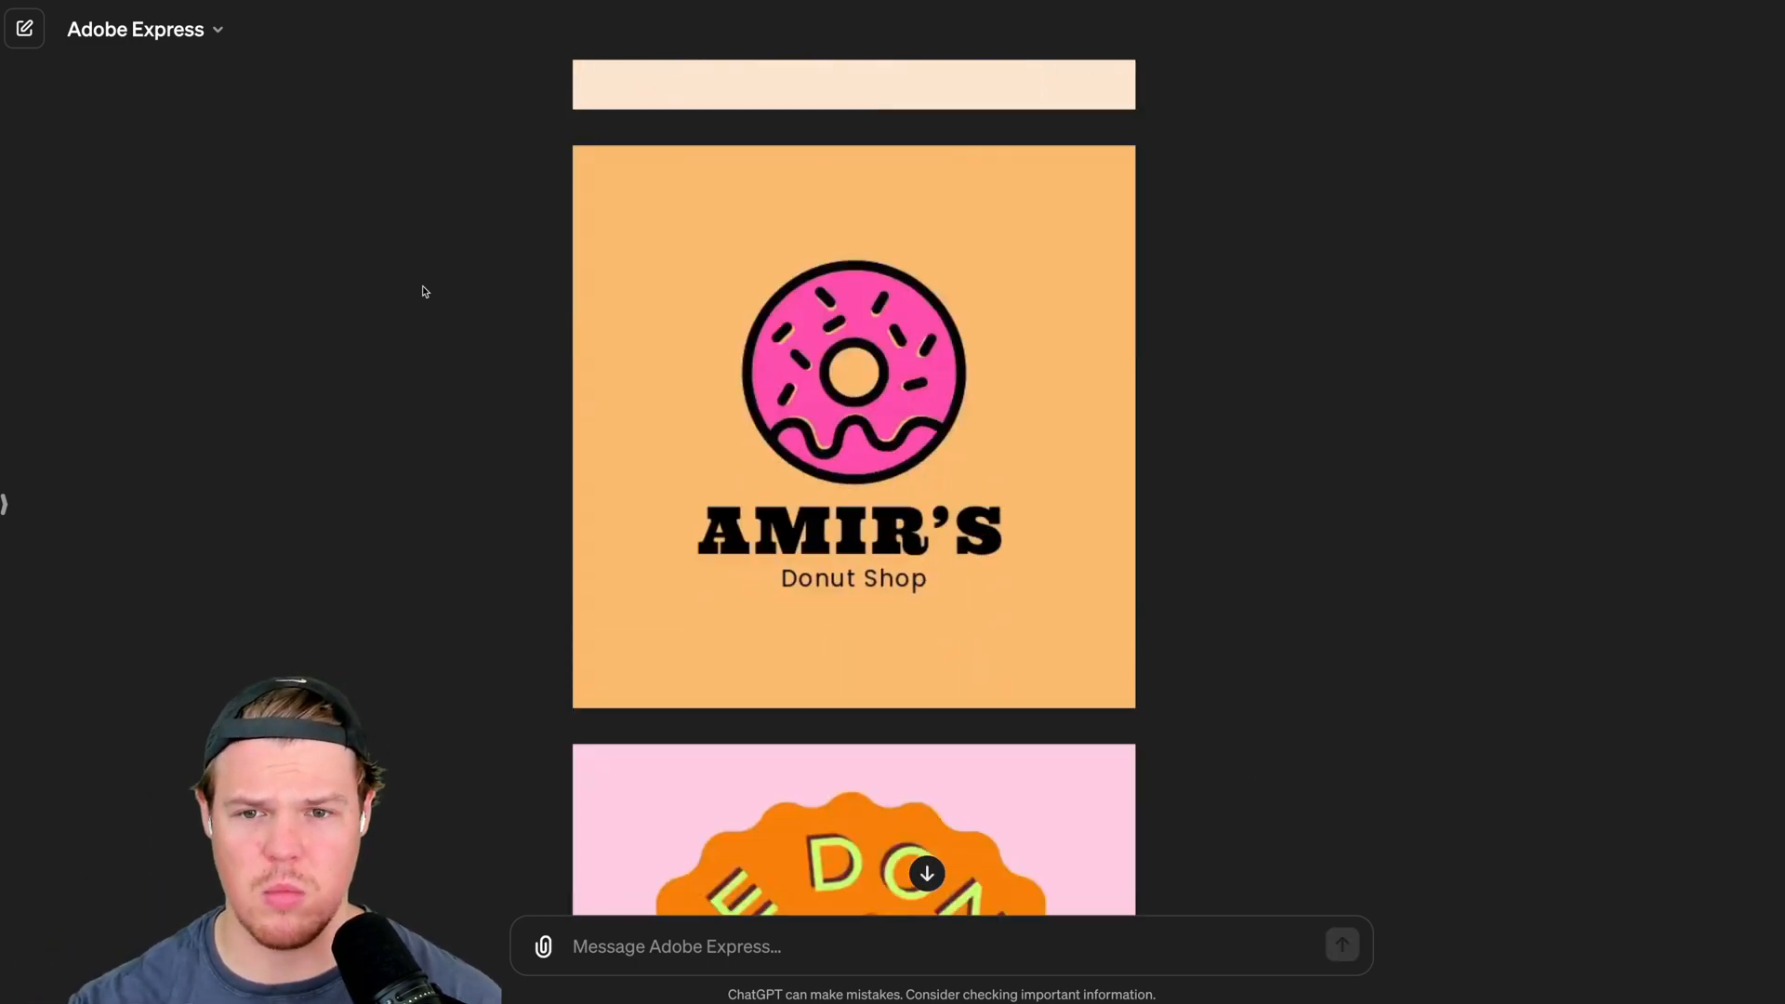
Send a request asking whether the design can say "Apples and Horses Donuts".
text(o)
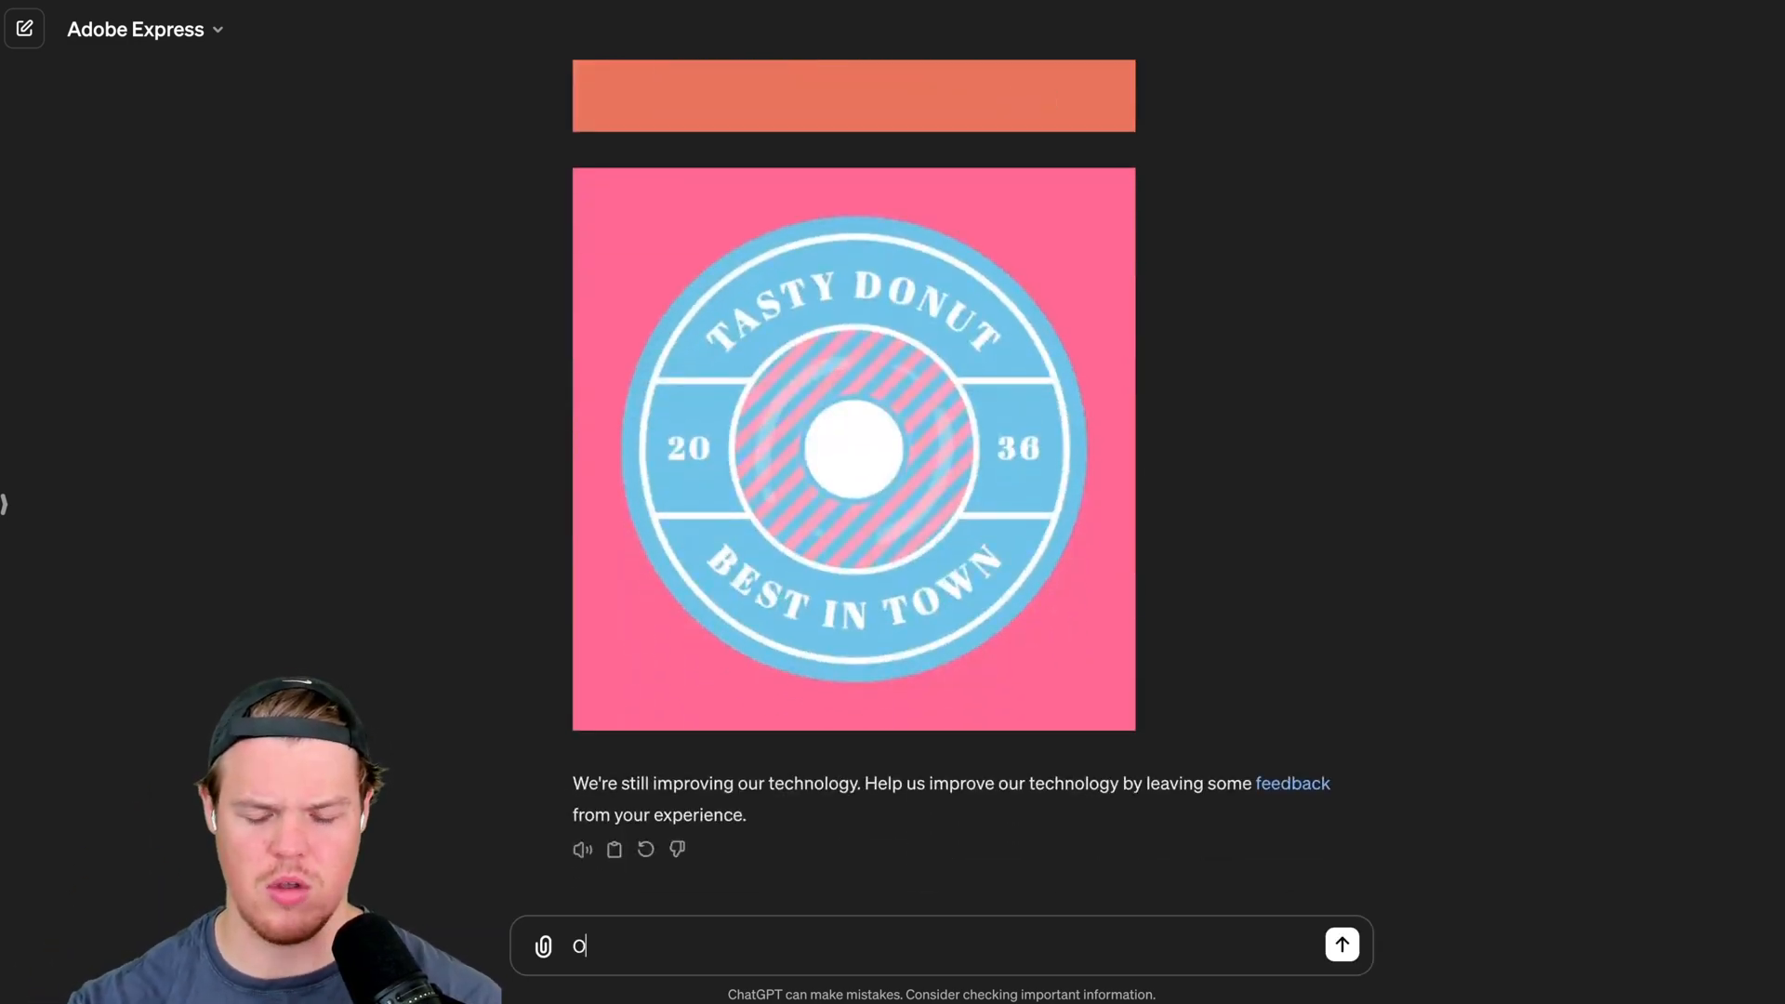
text(k in the desing can we have it say)
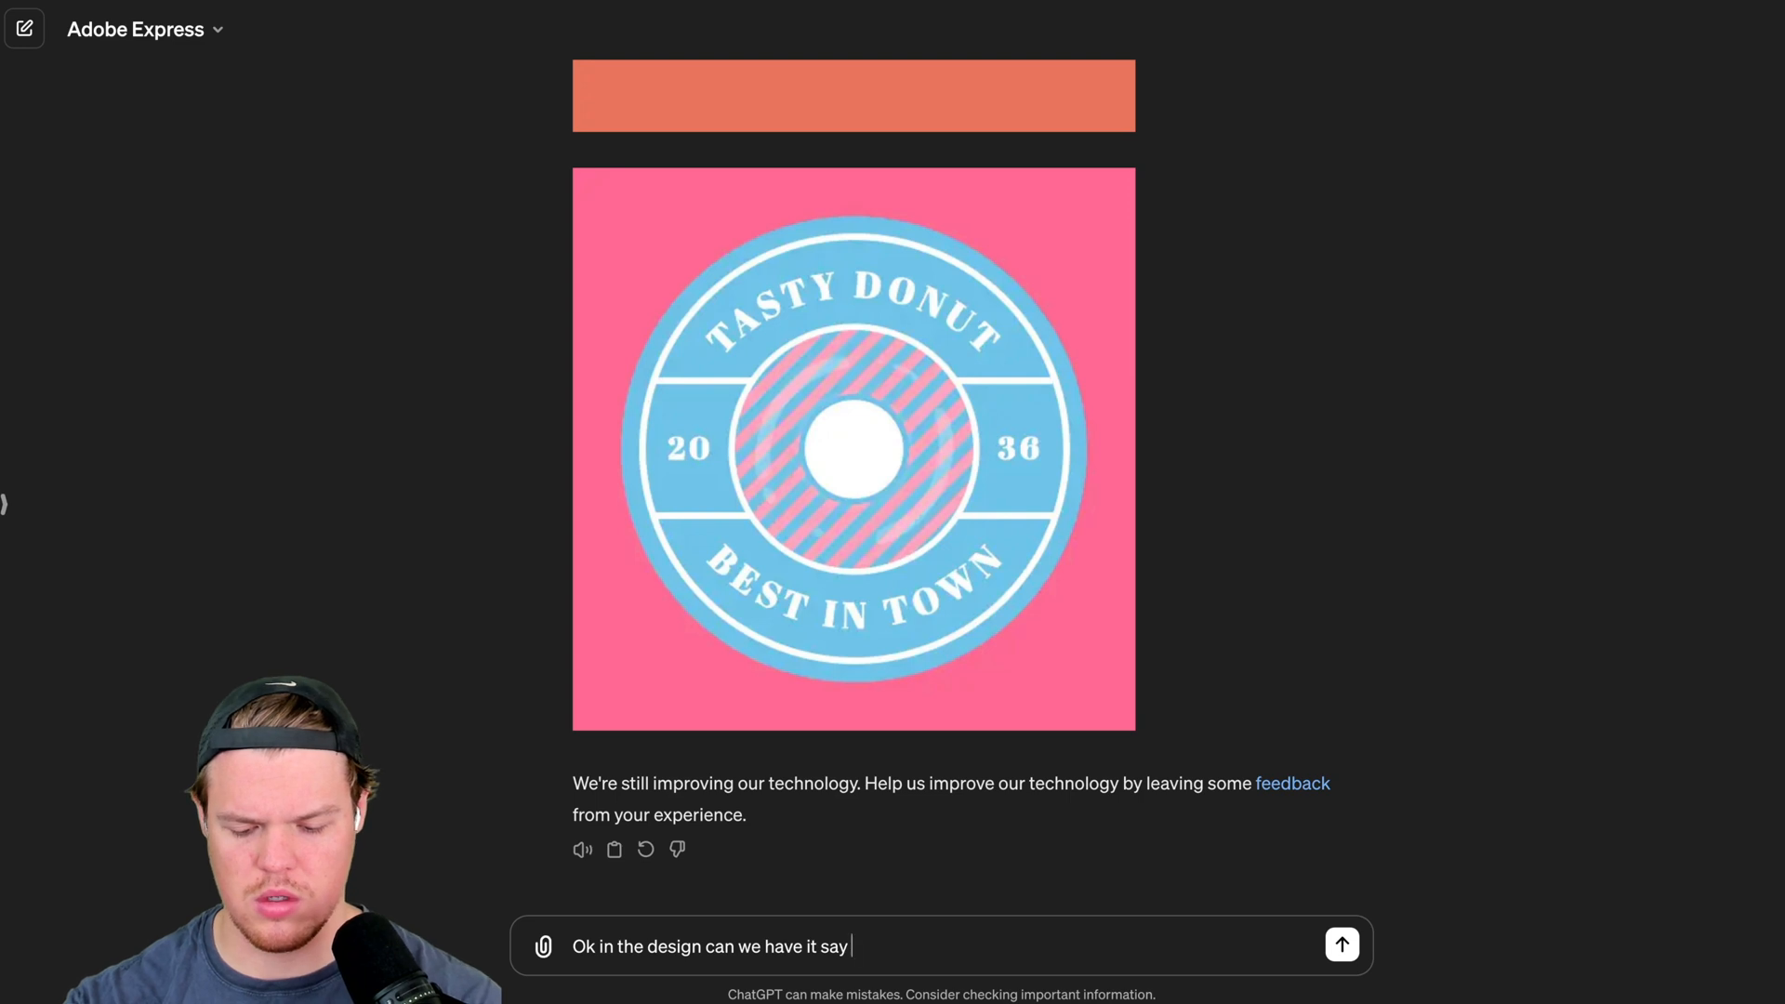
text("Apples and Horses)
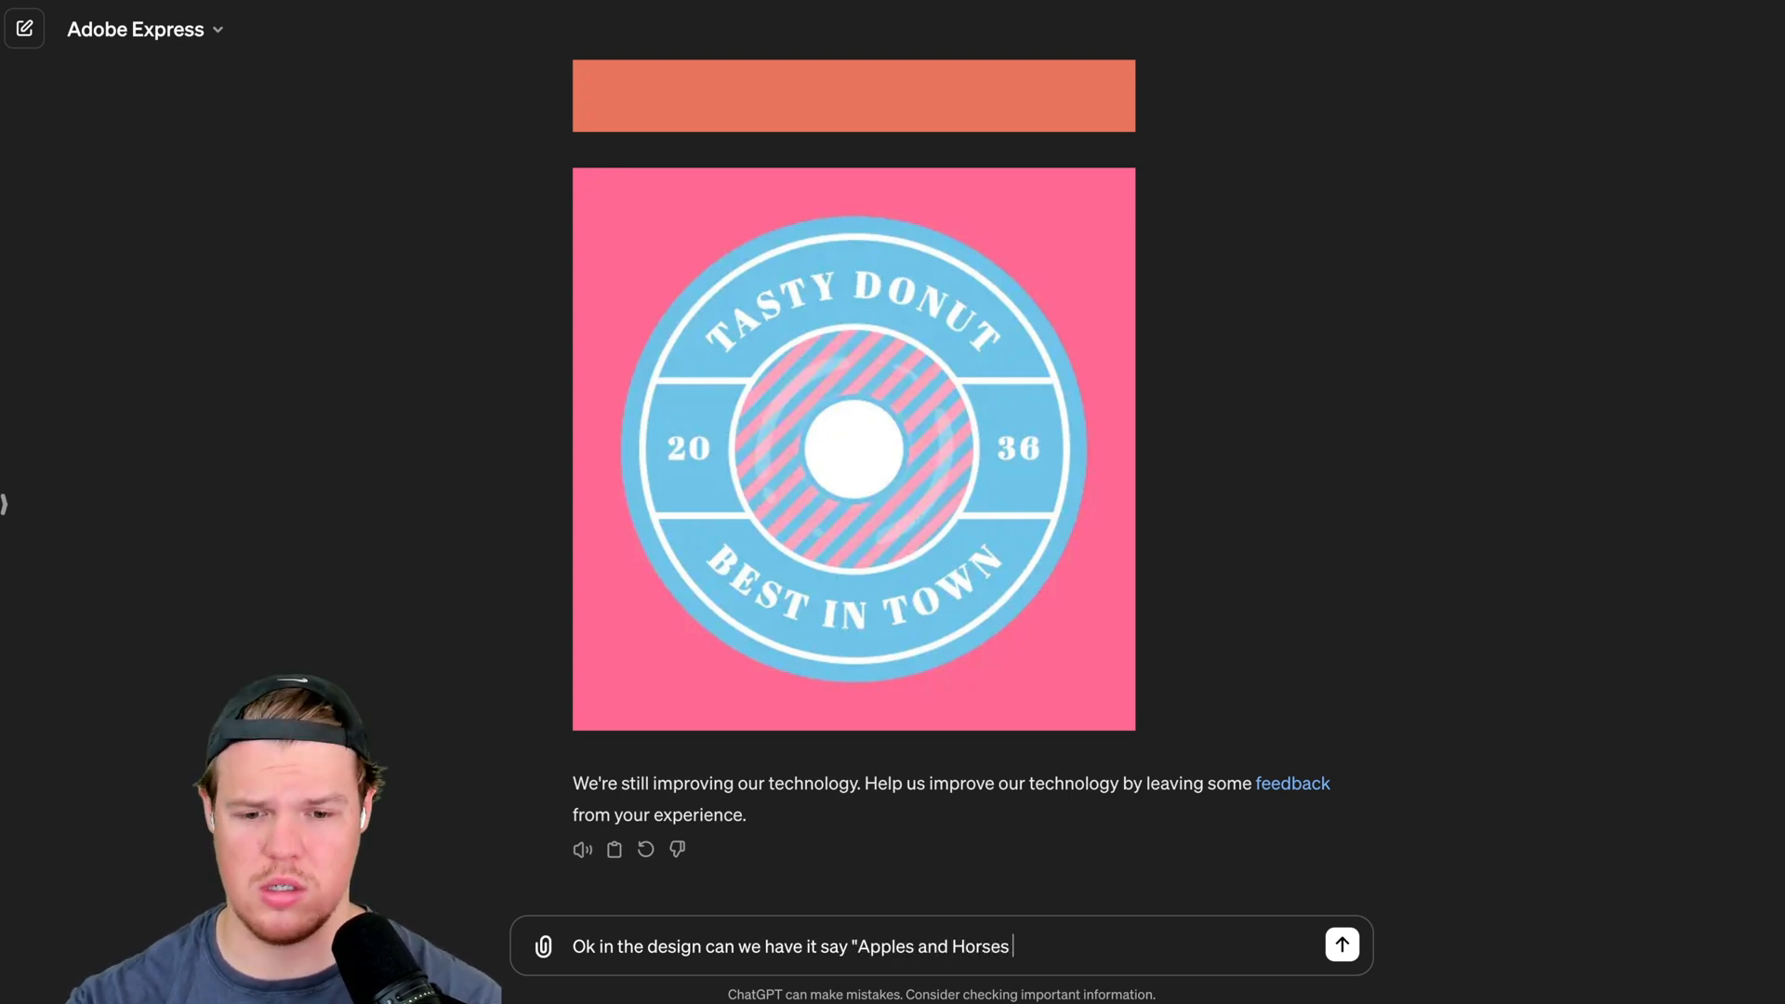
text(Donuts")
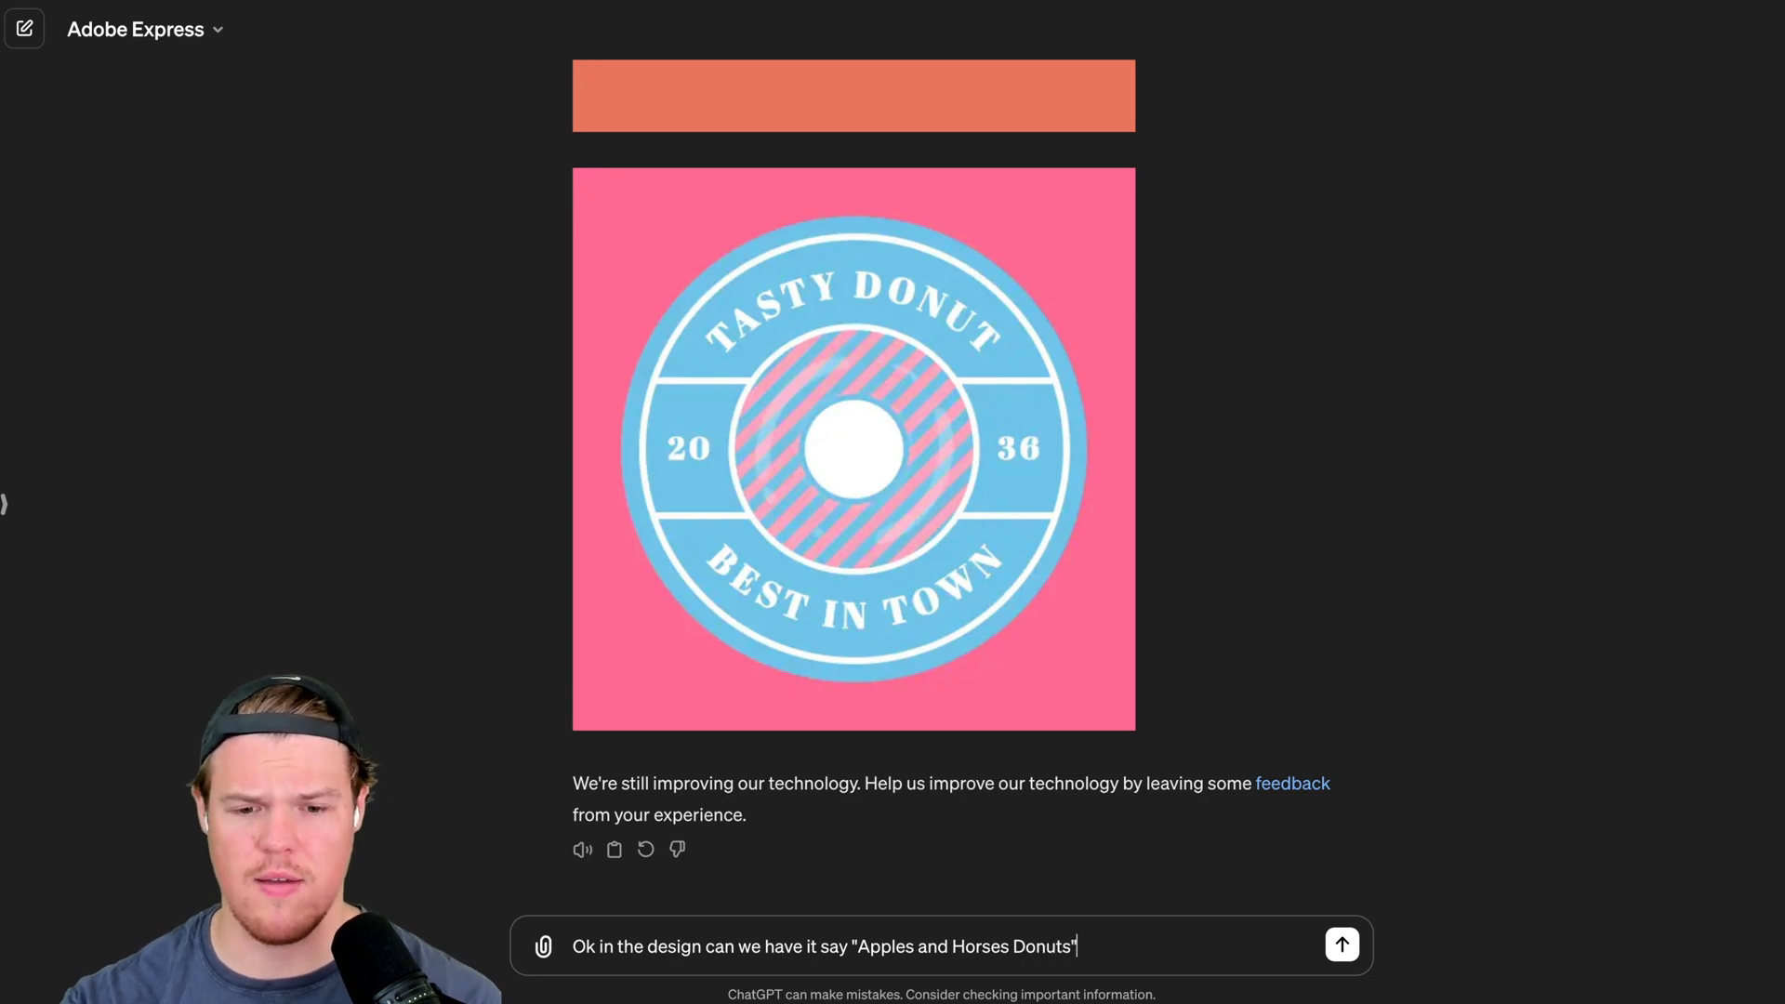
click(1340, 944)
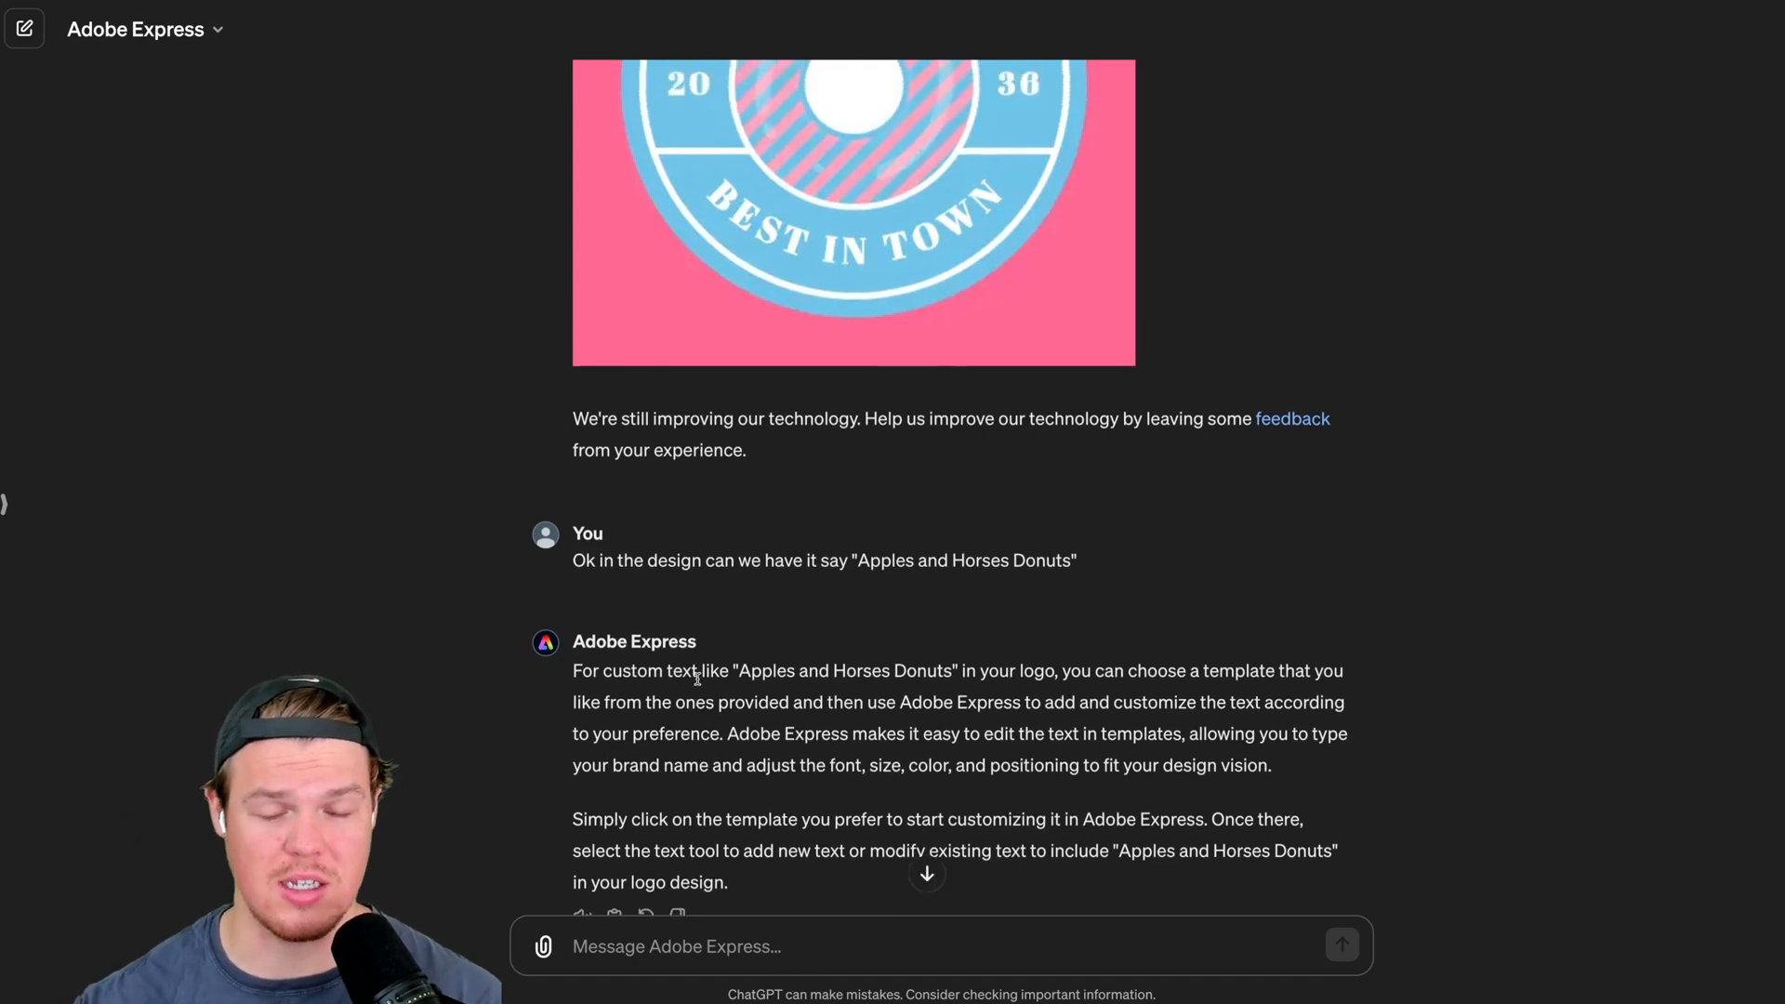
Read the reply about customizing a template and return to the chat conversation.
scroll(down, 3)
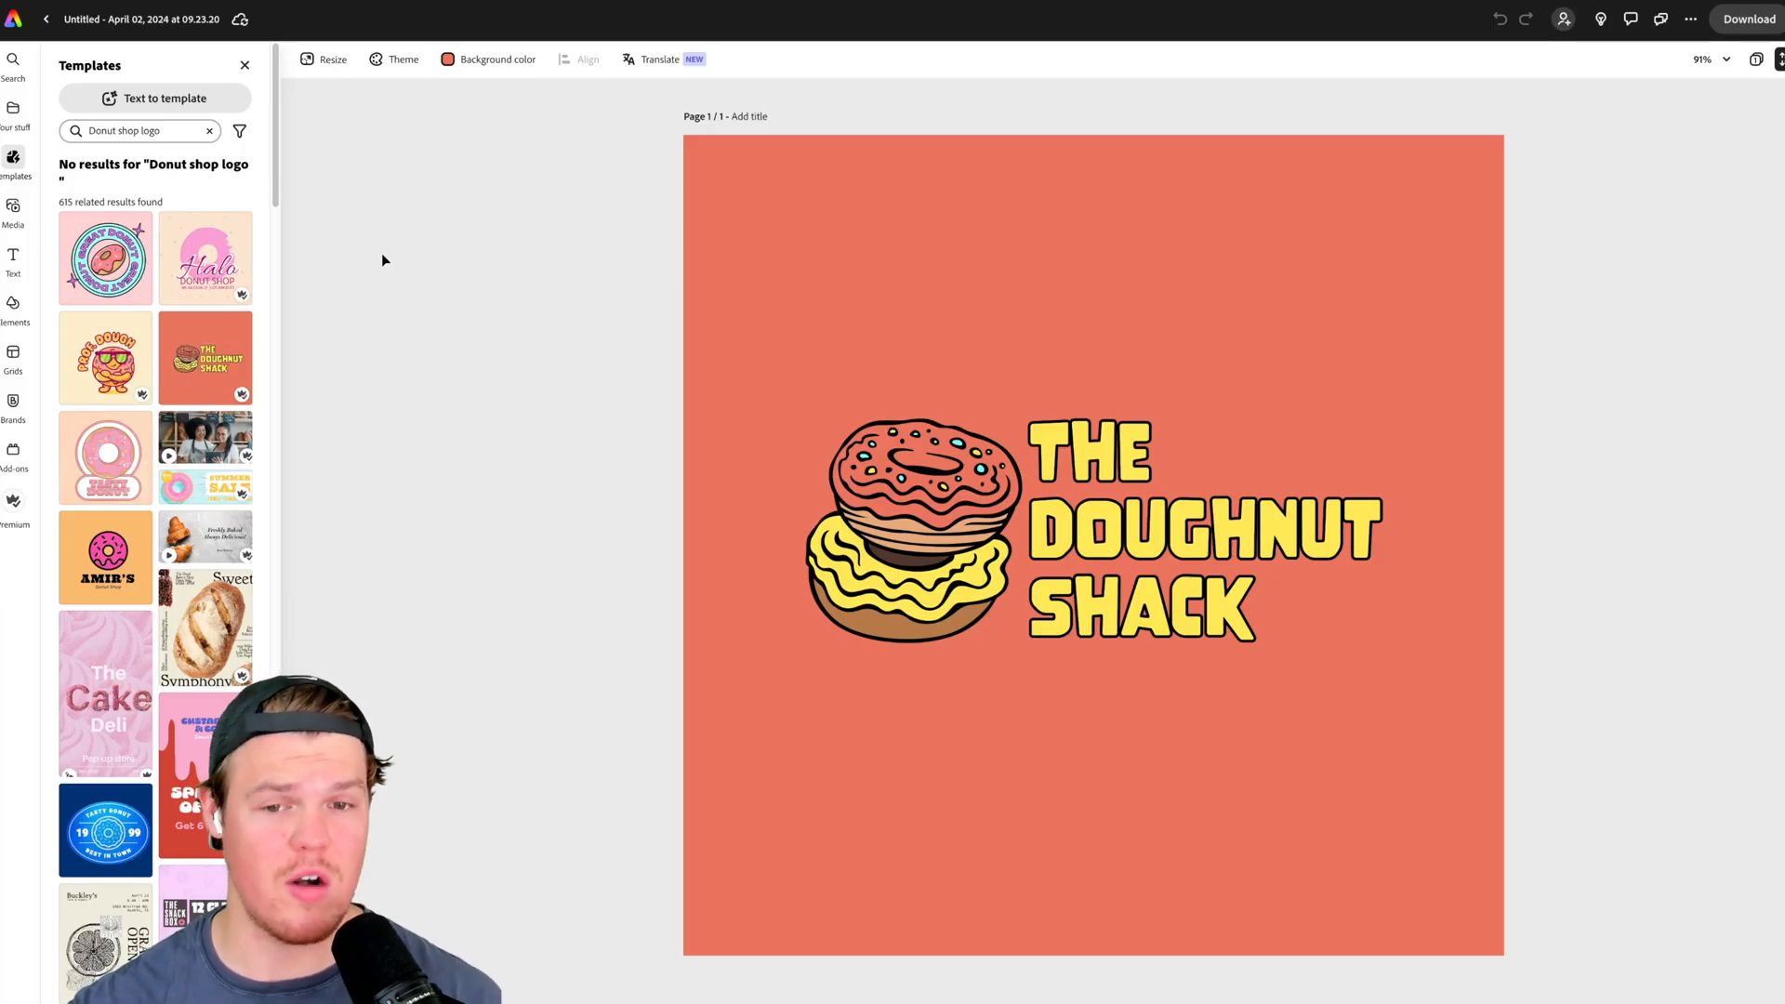
click(1093, 526)
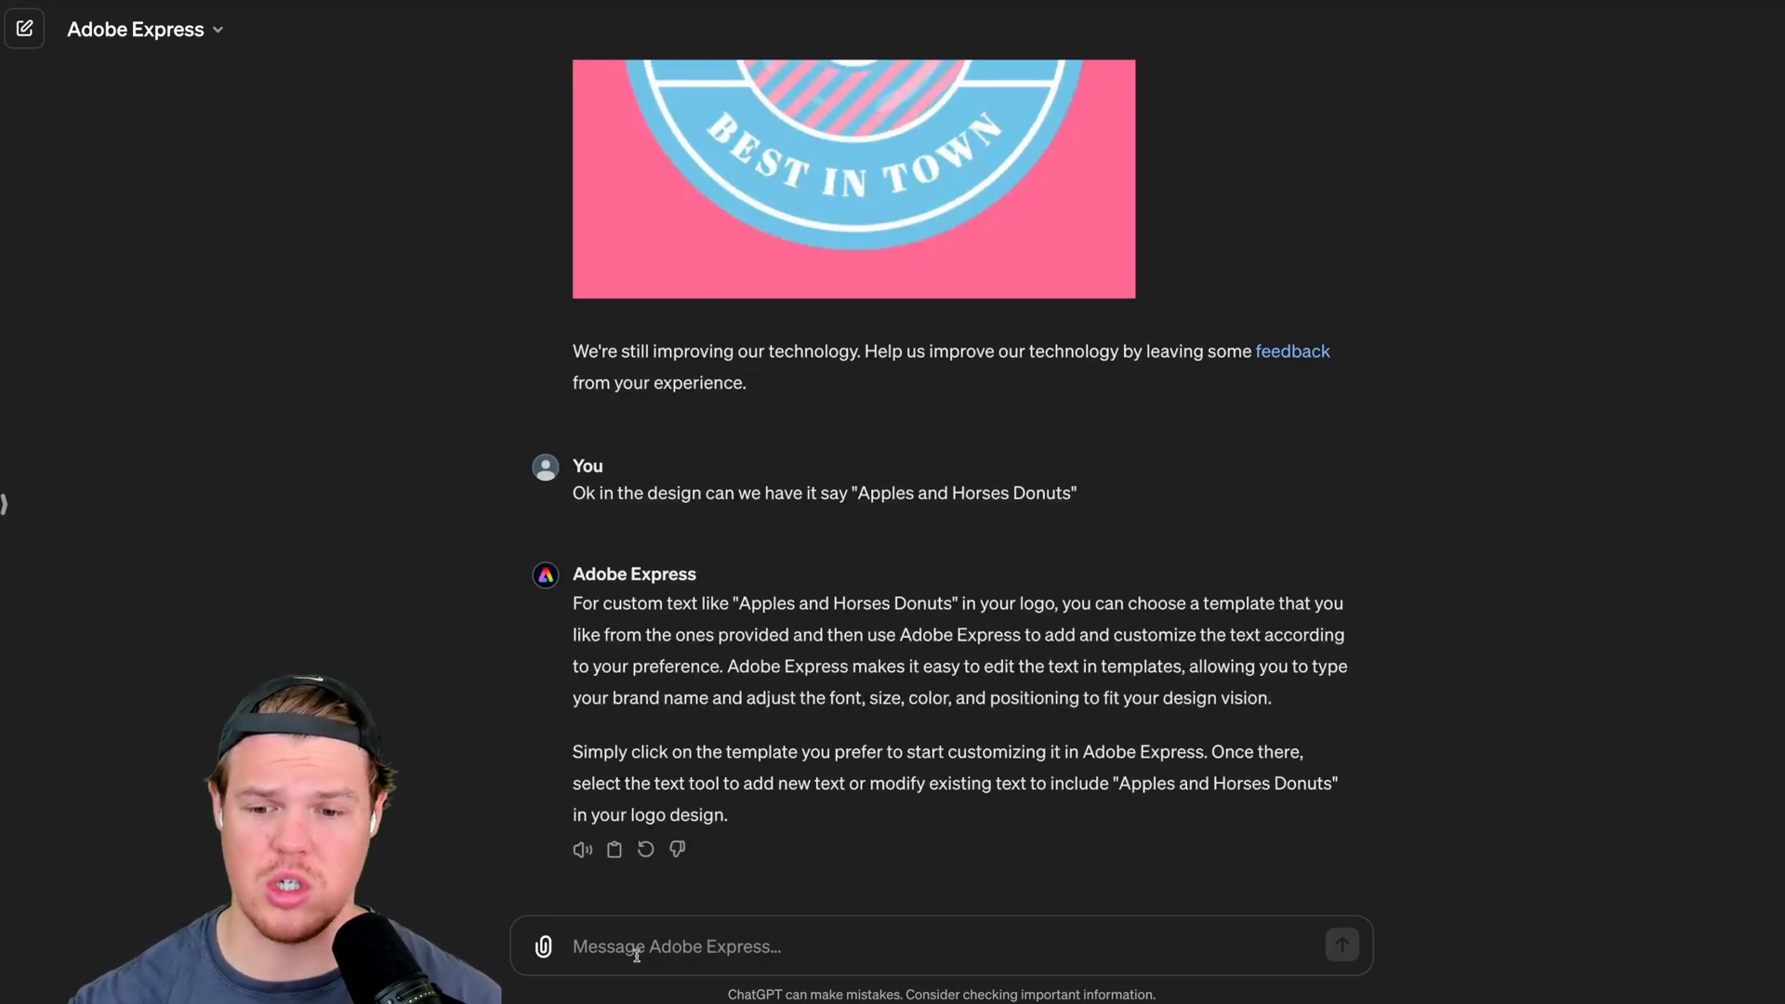
Send a request asking for a DALL-E donut image on the chosen design.
text(Can we do a DALLE image of a donut on the desi)
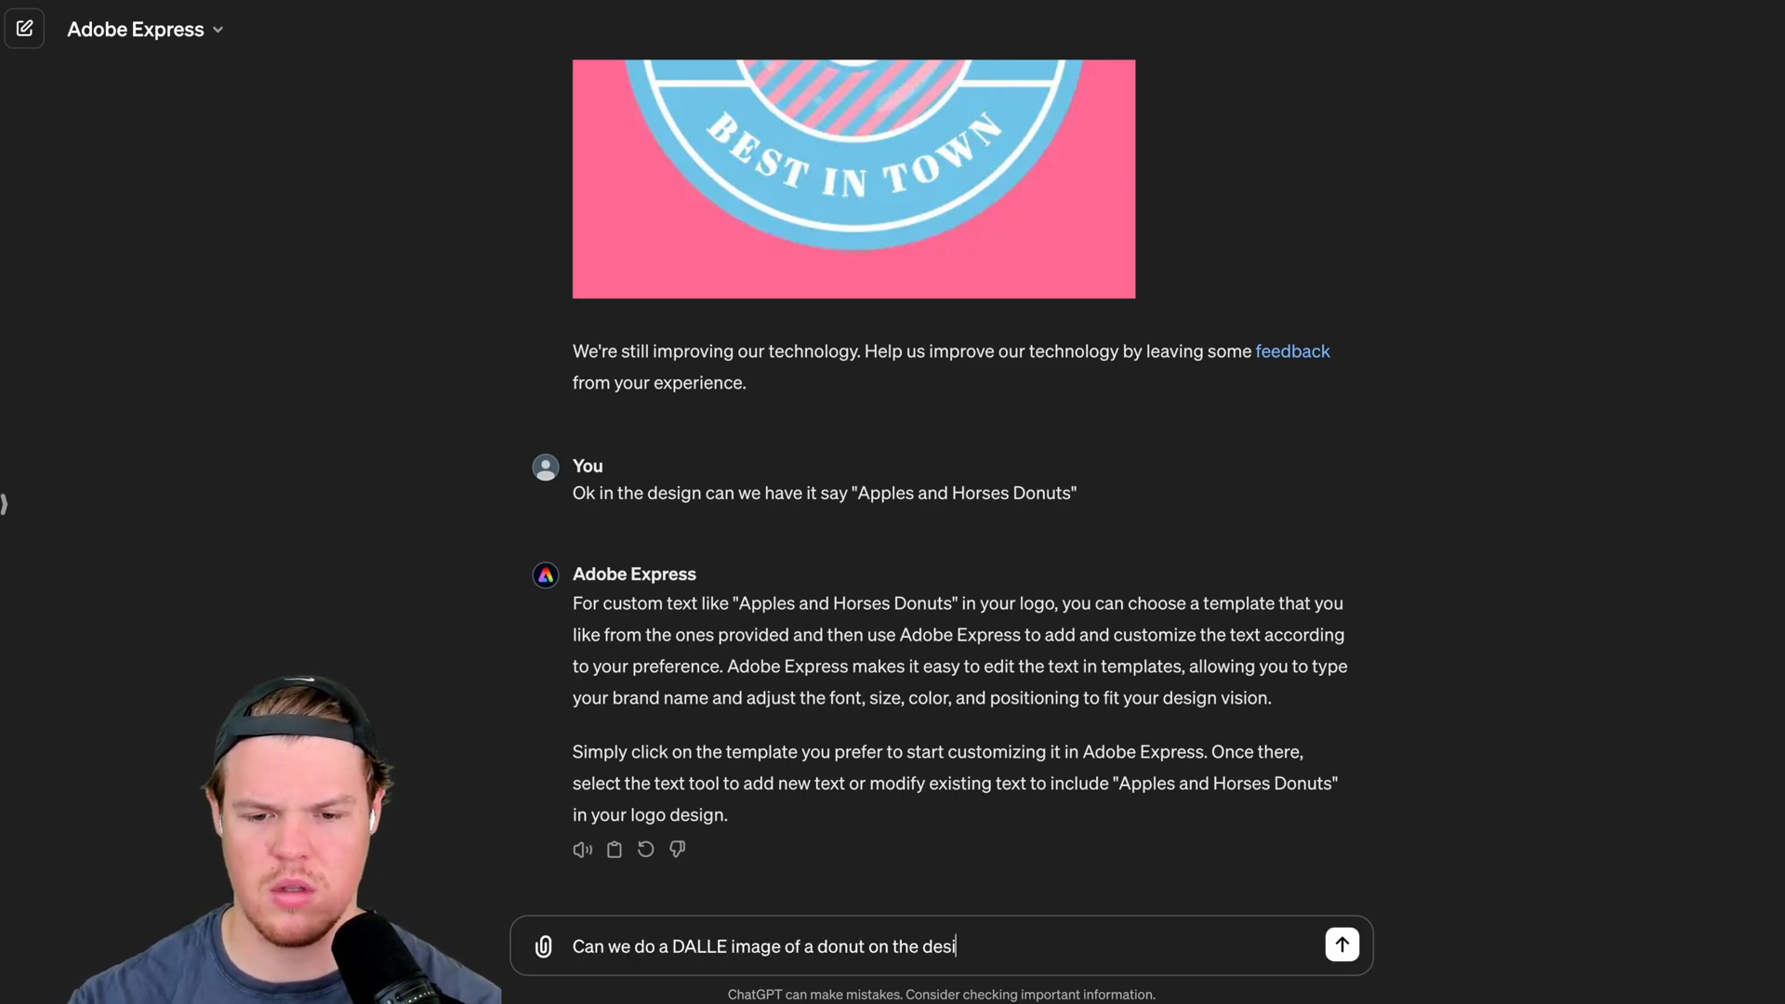
click(1340, 944)
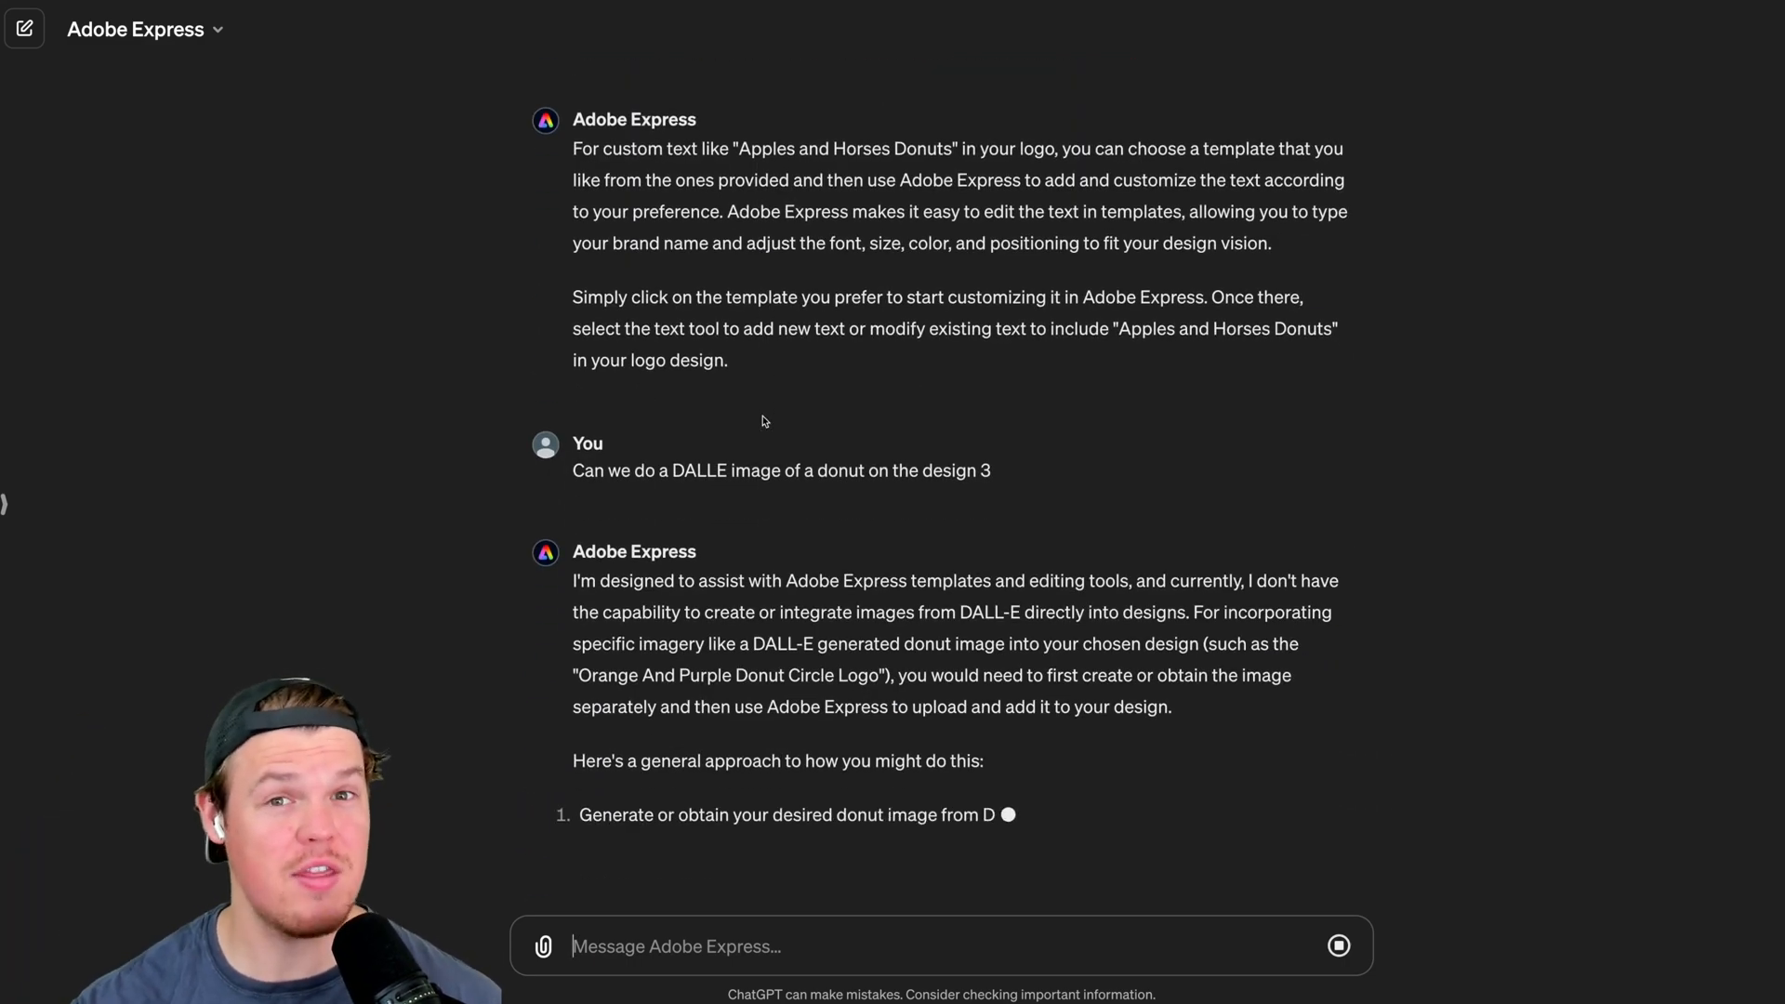
Scroll through the full reply explaining it can't generate the DALL-E image.
scroll(down, 3)
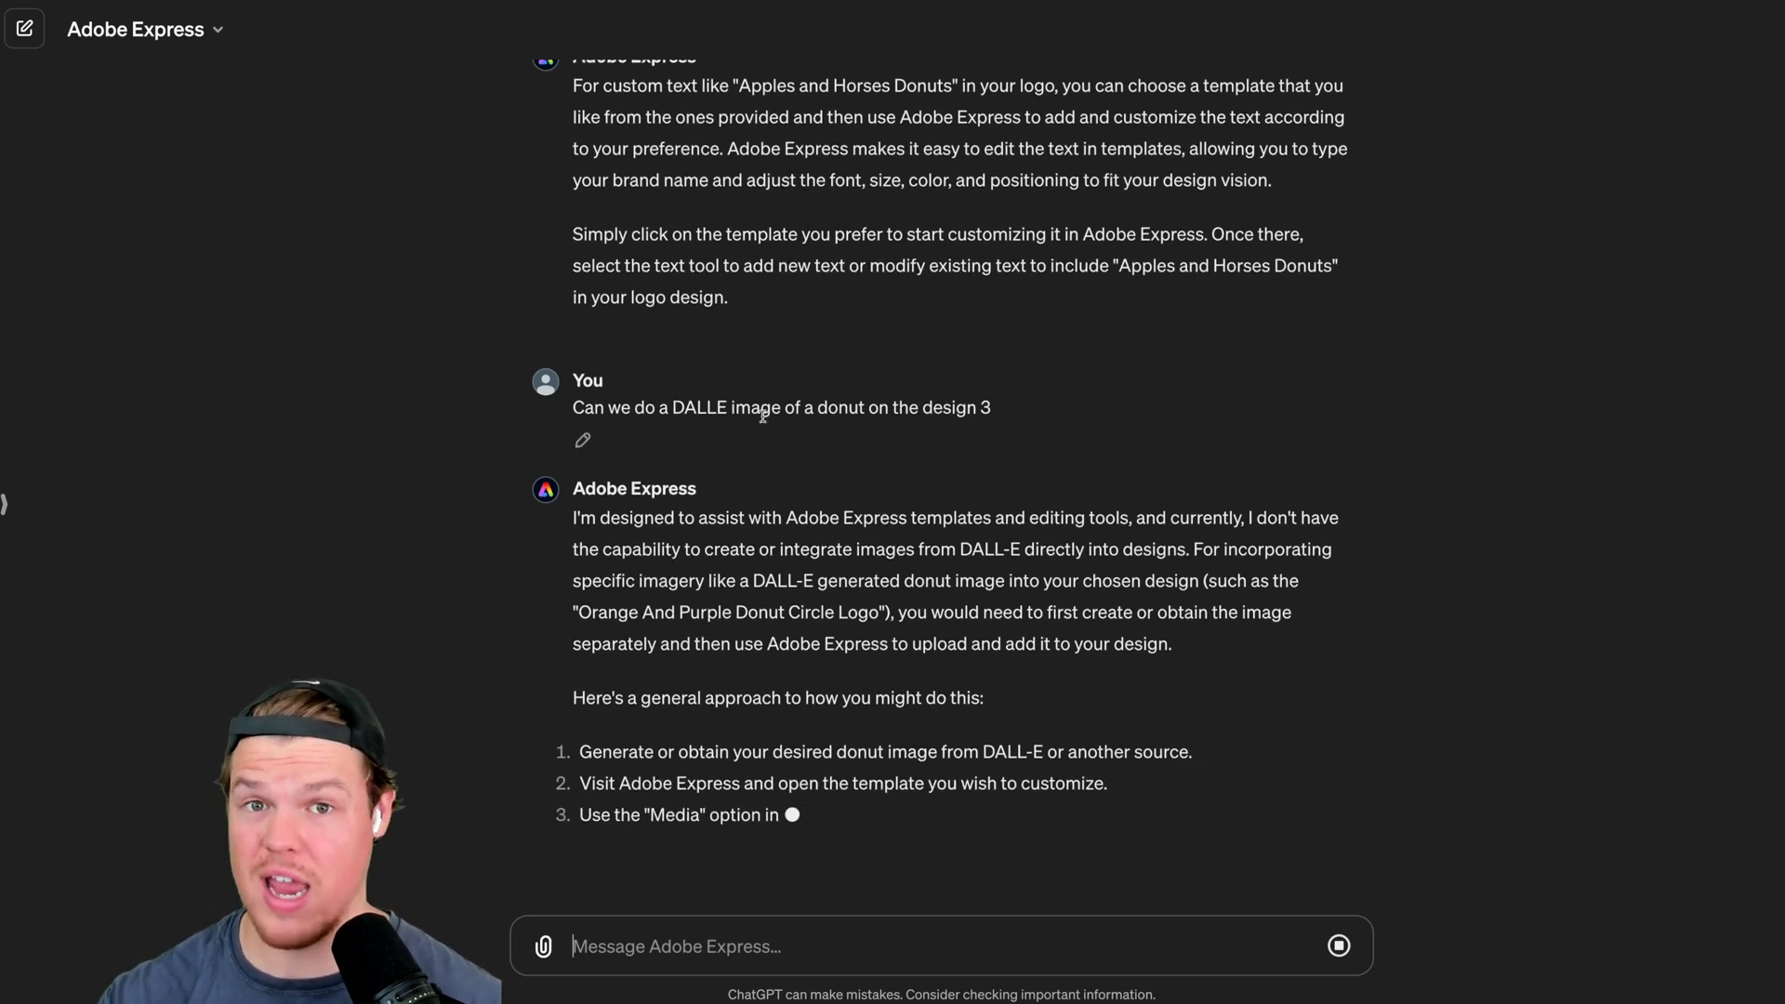
scroll(down, 3)
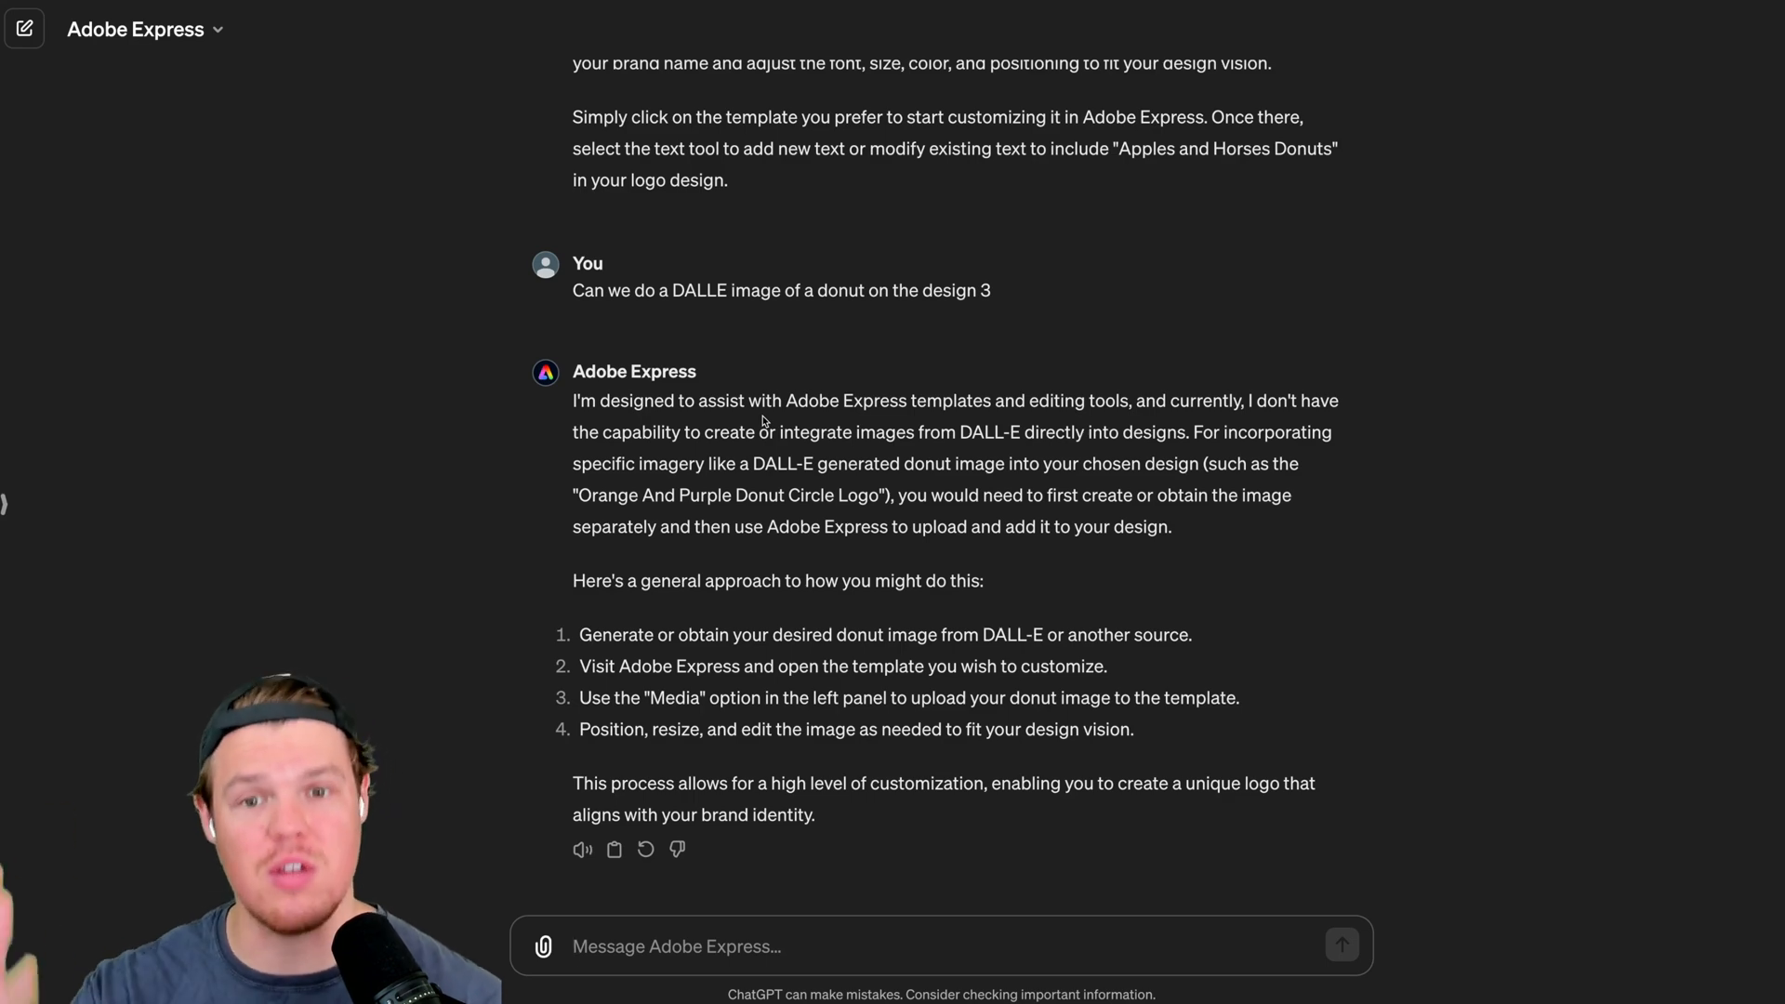
scroll(down, 3)
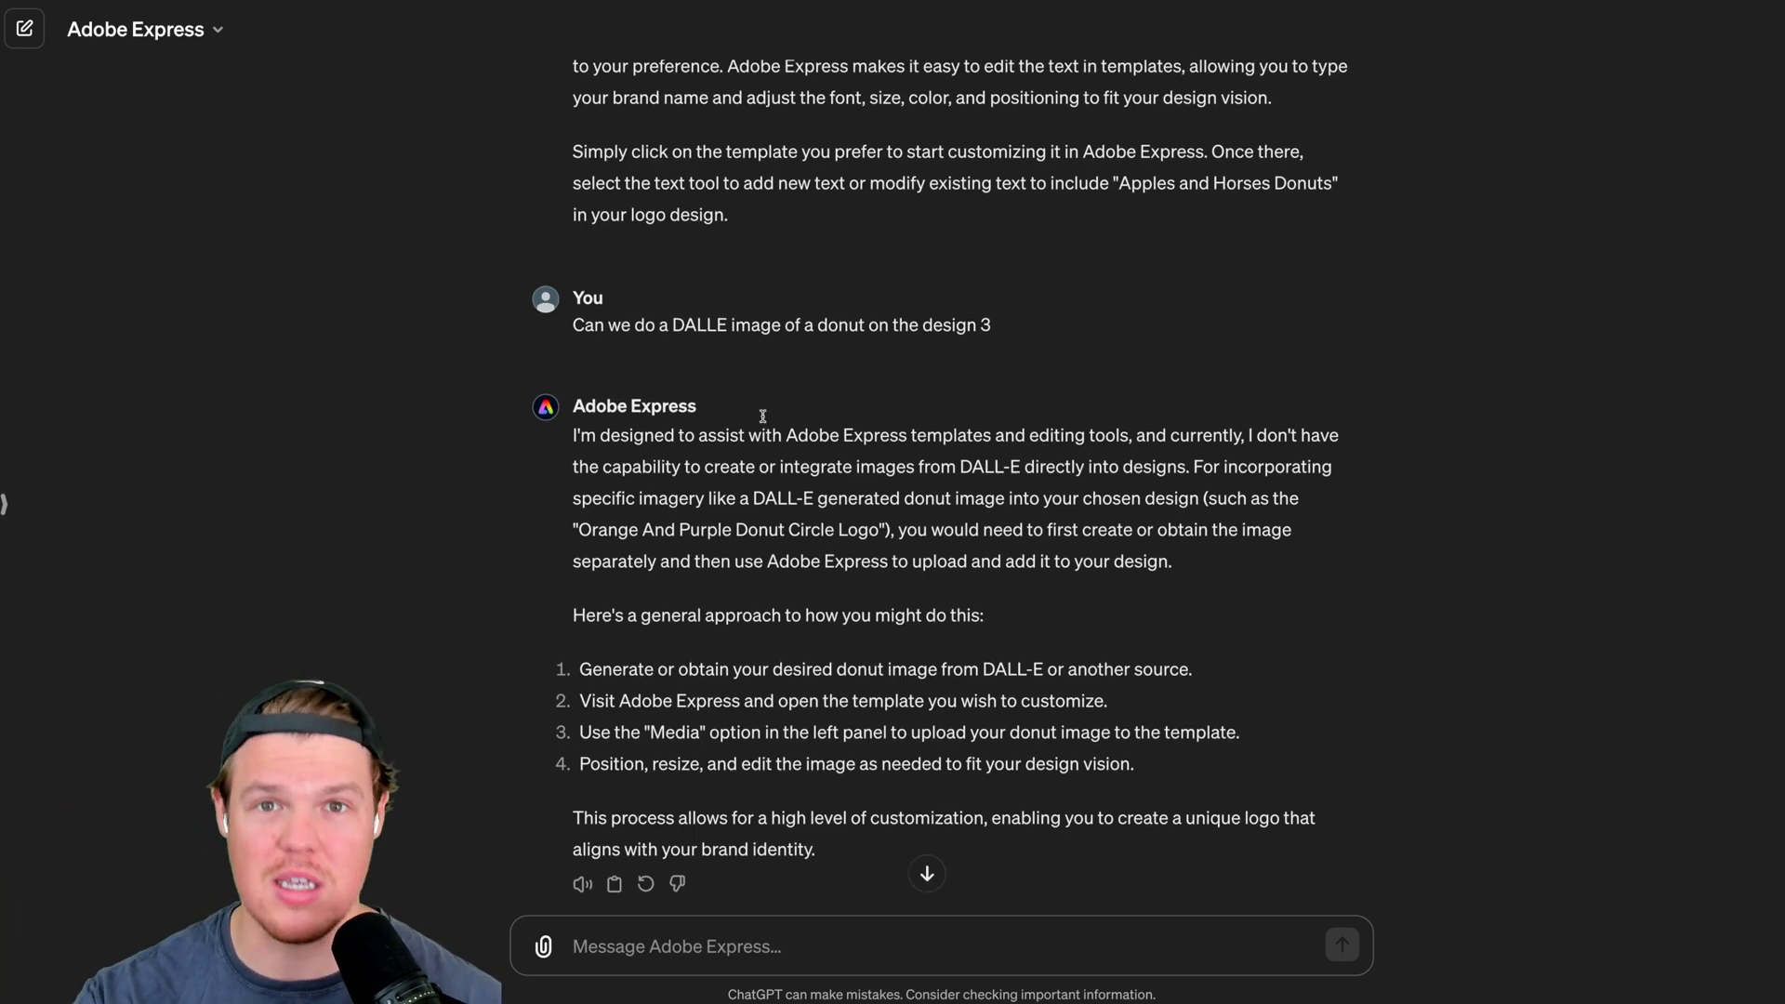
scroll(down, 3)
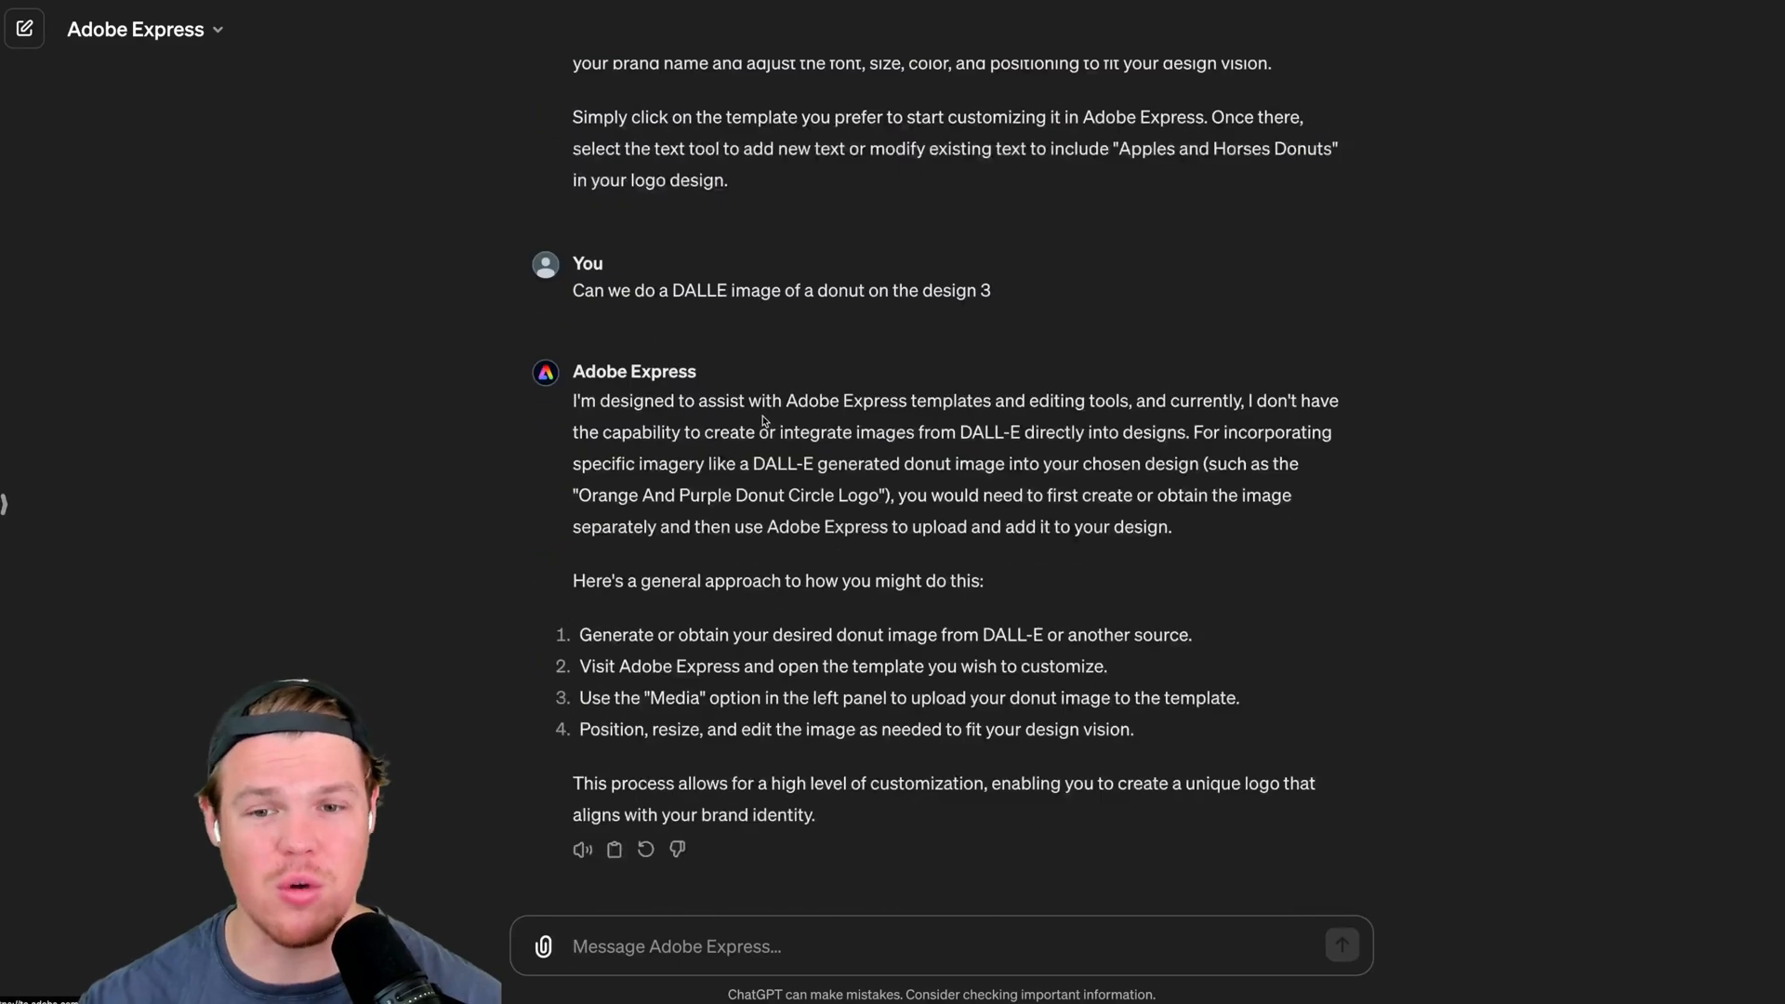
Start a new Adobe Express conversation from the new chat icon.
click(25, 28)
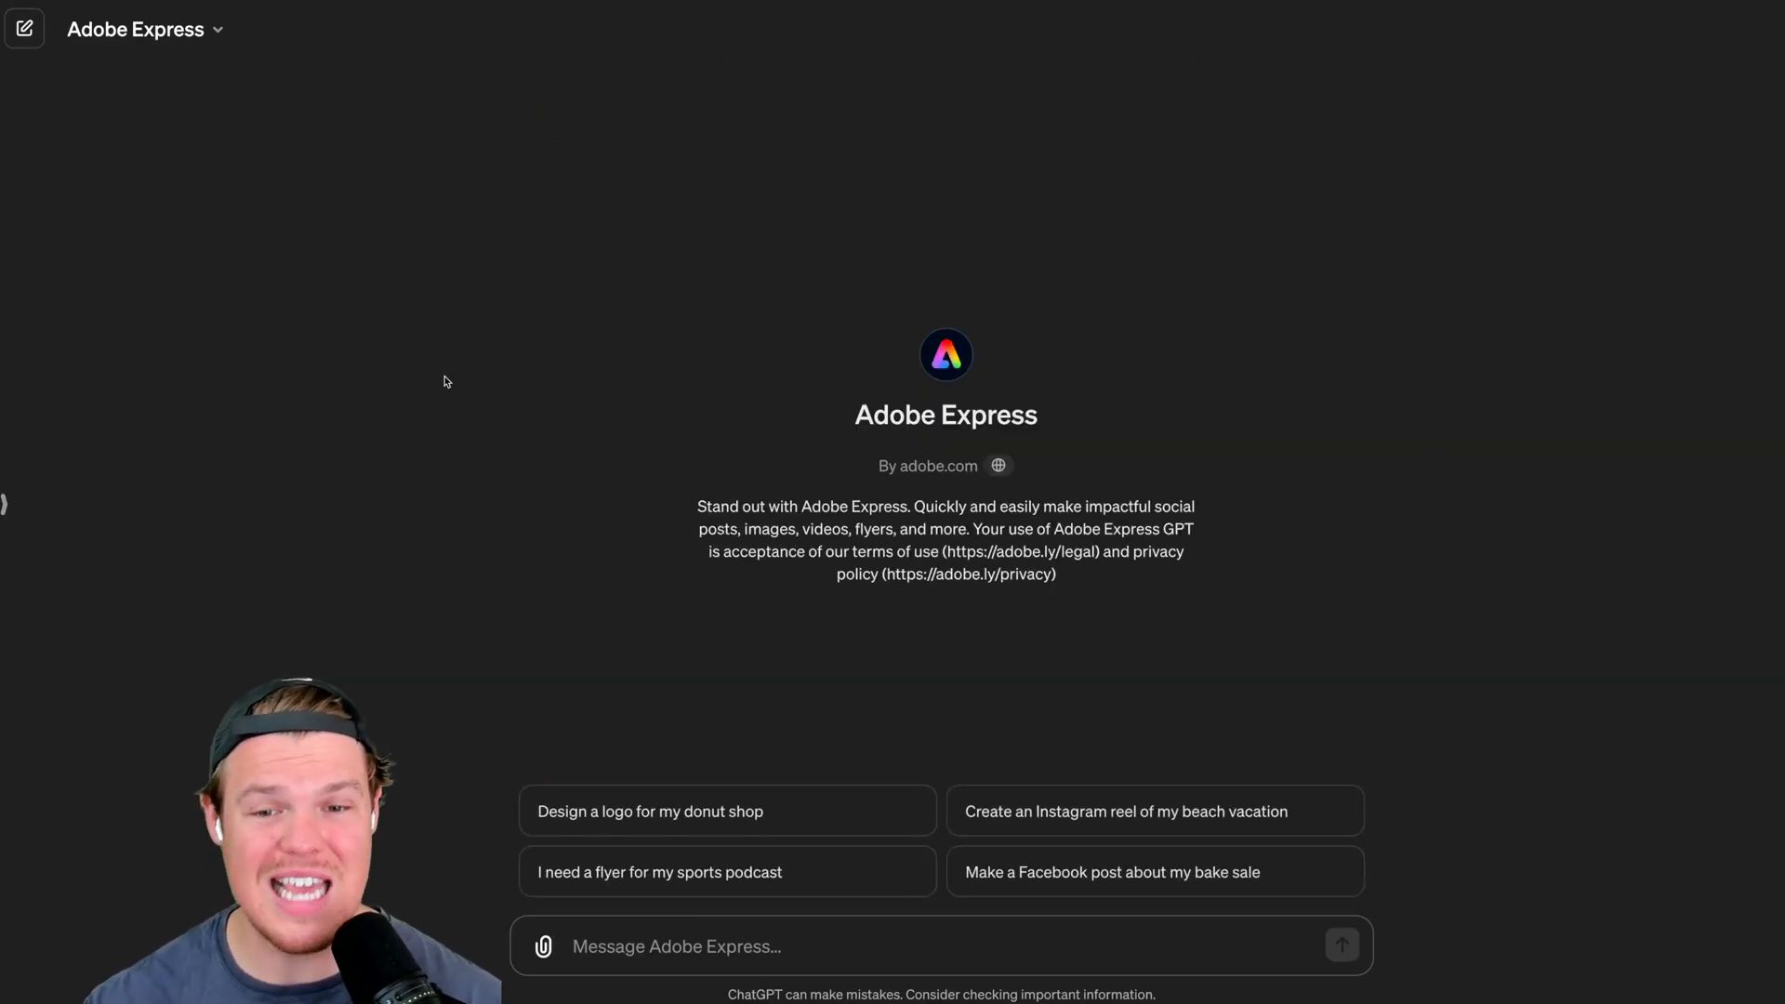
mouse_move(509, 478)
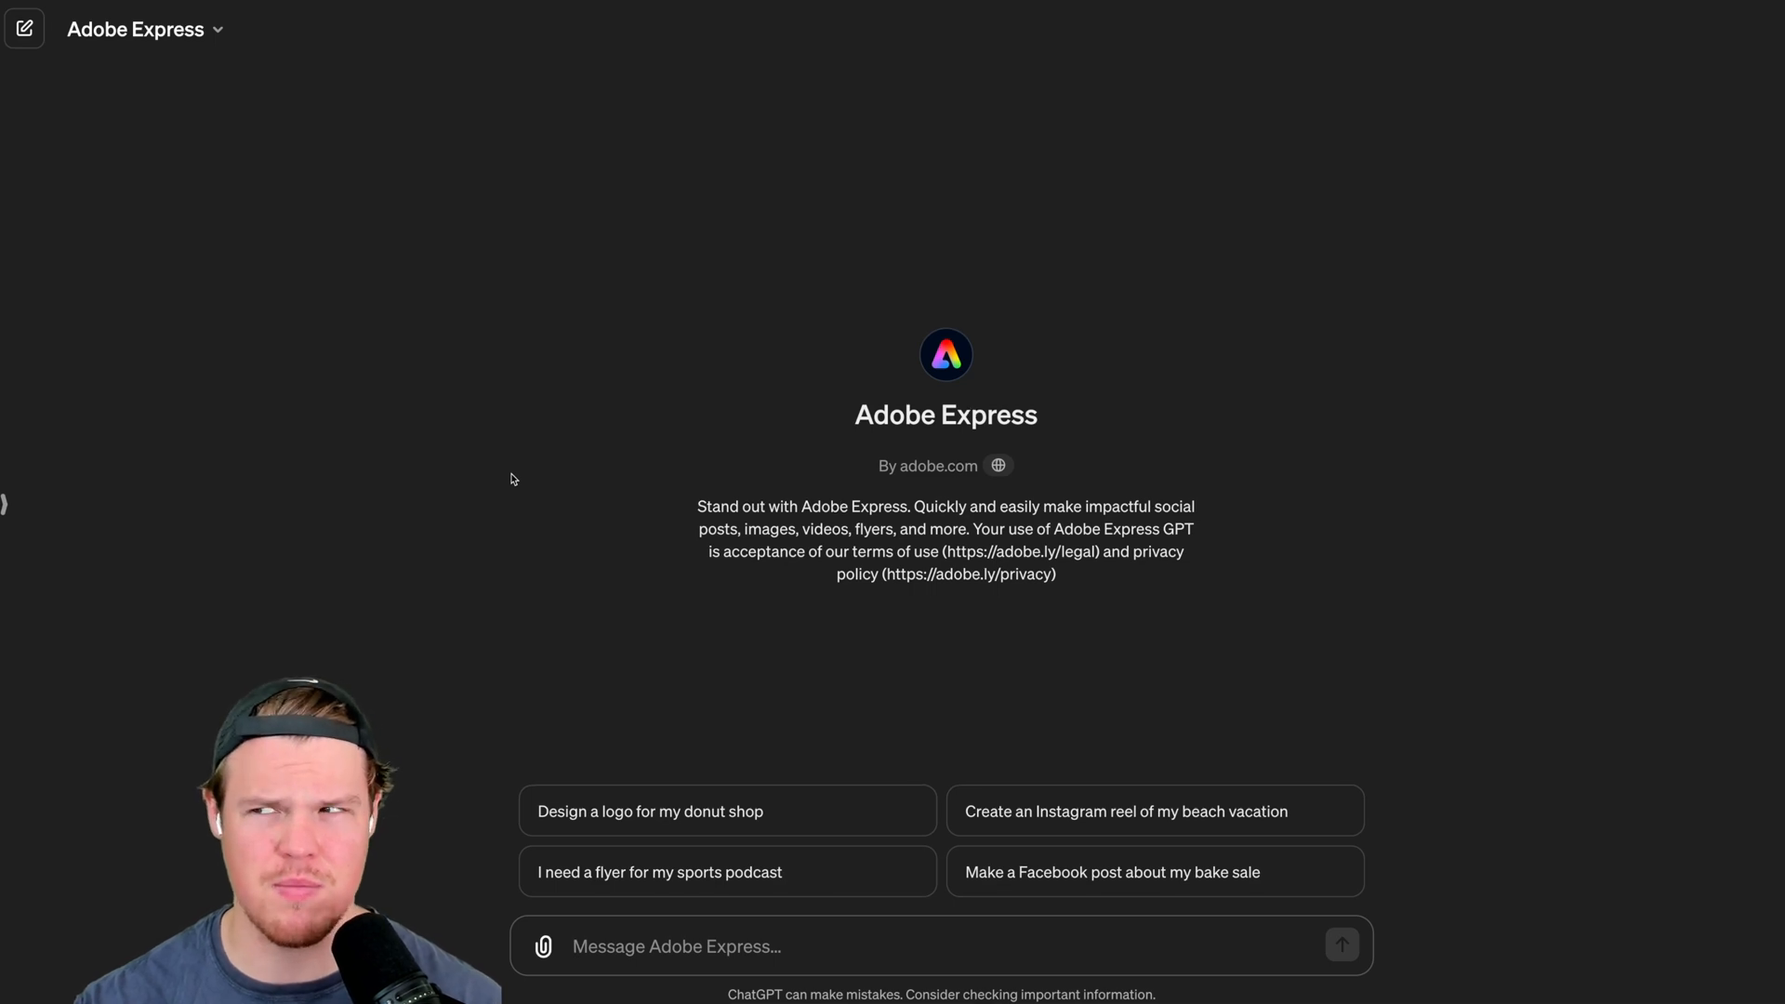
mouse_move(809, 693)
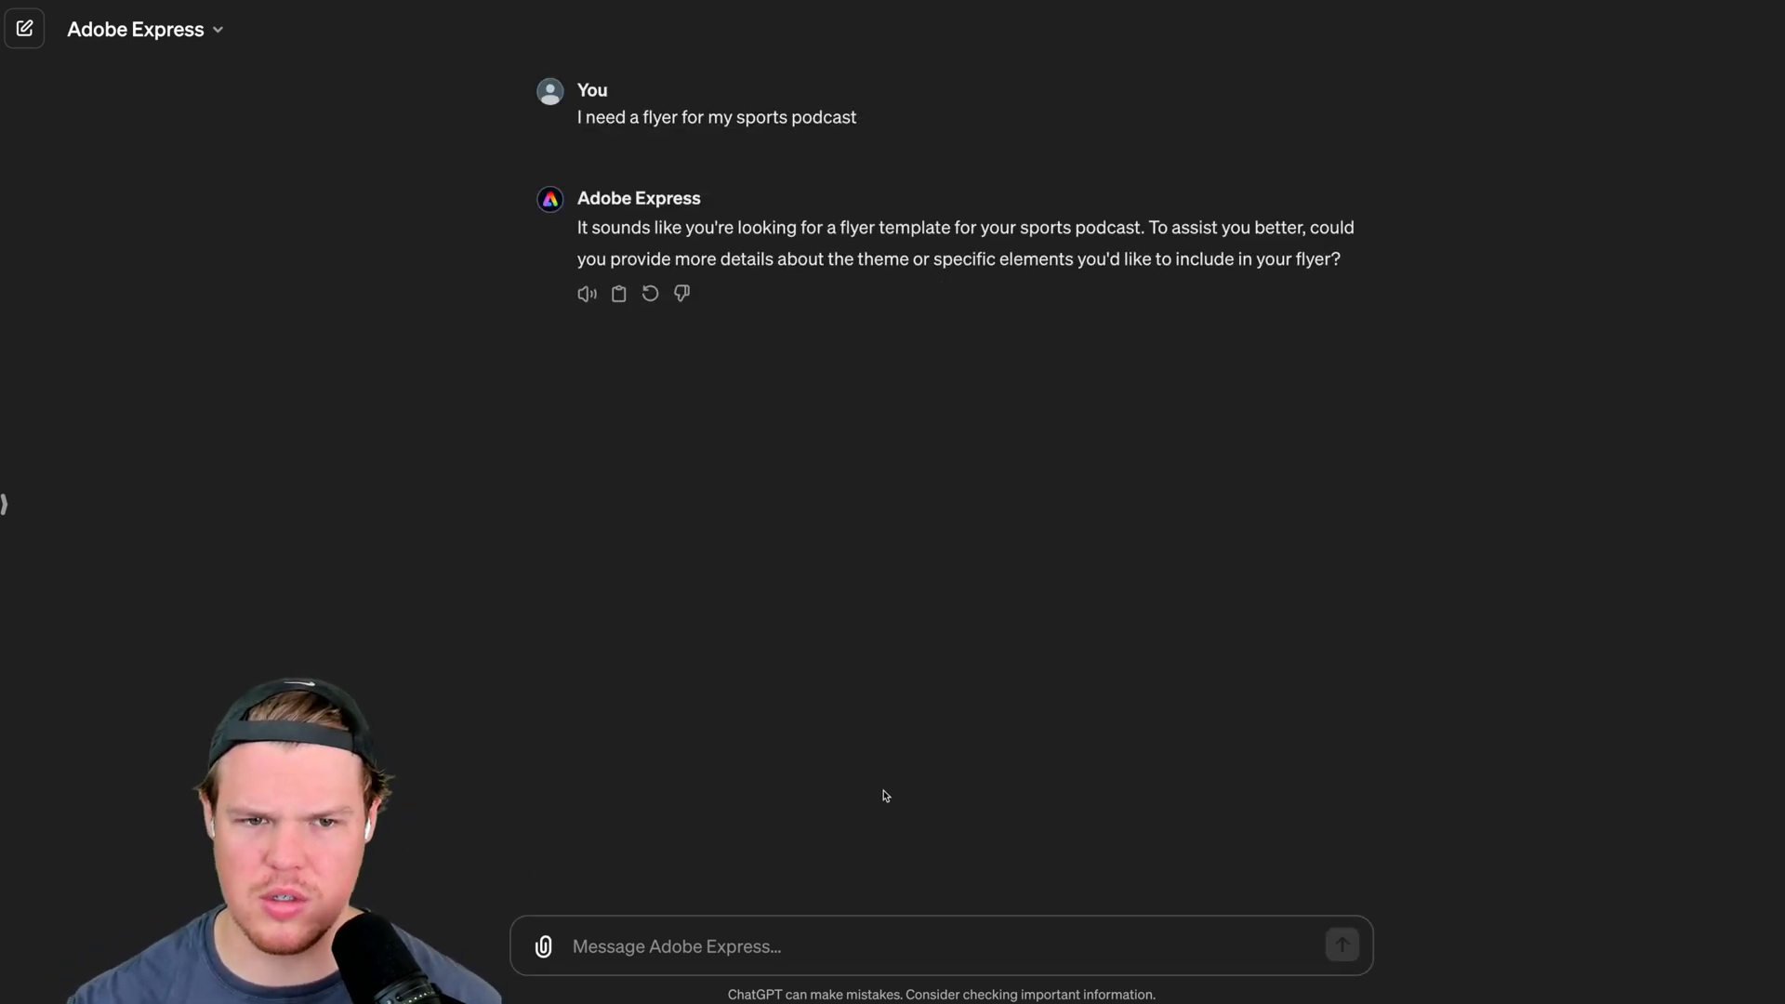
Reply 'We do football' to the sports podcast flyer question.
text(We do)
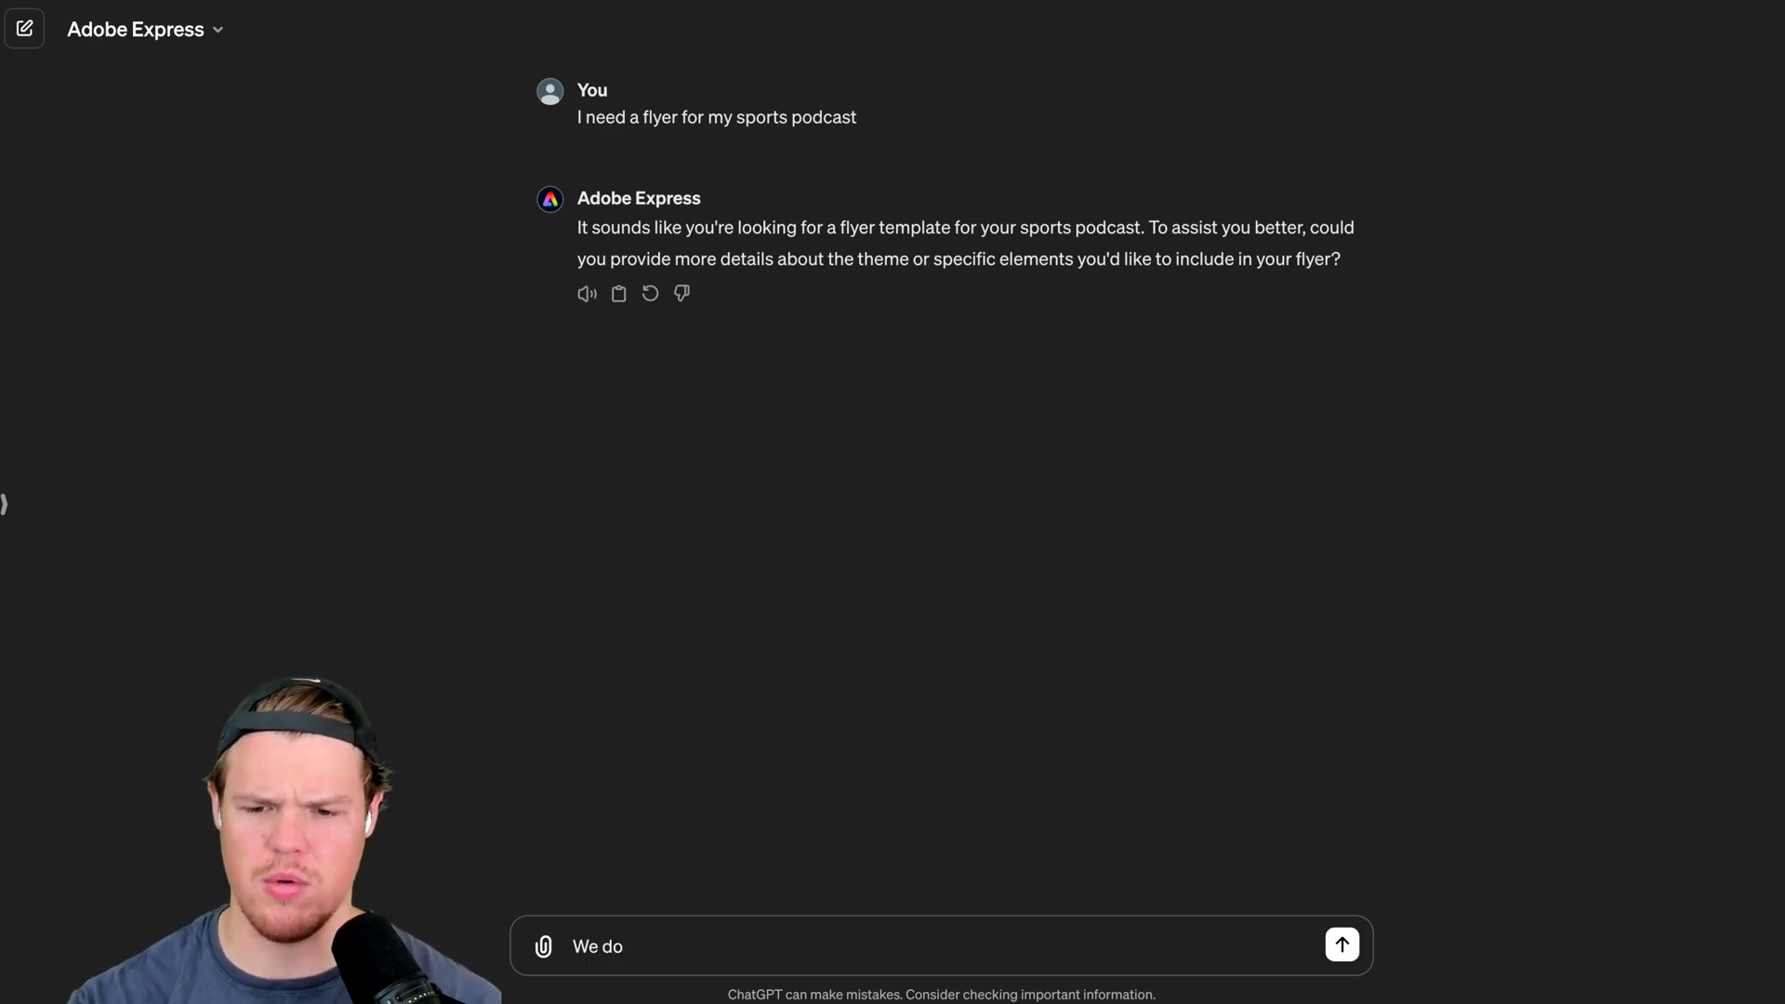
click(1340, 945)
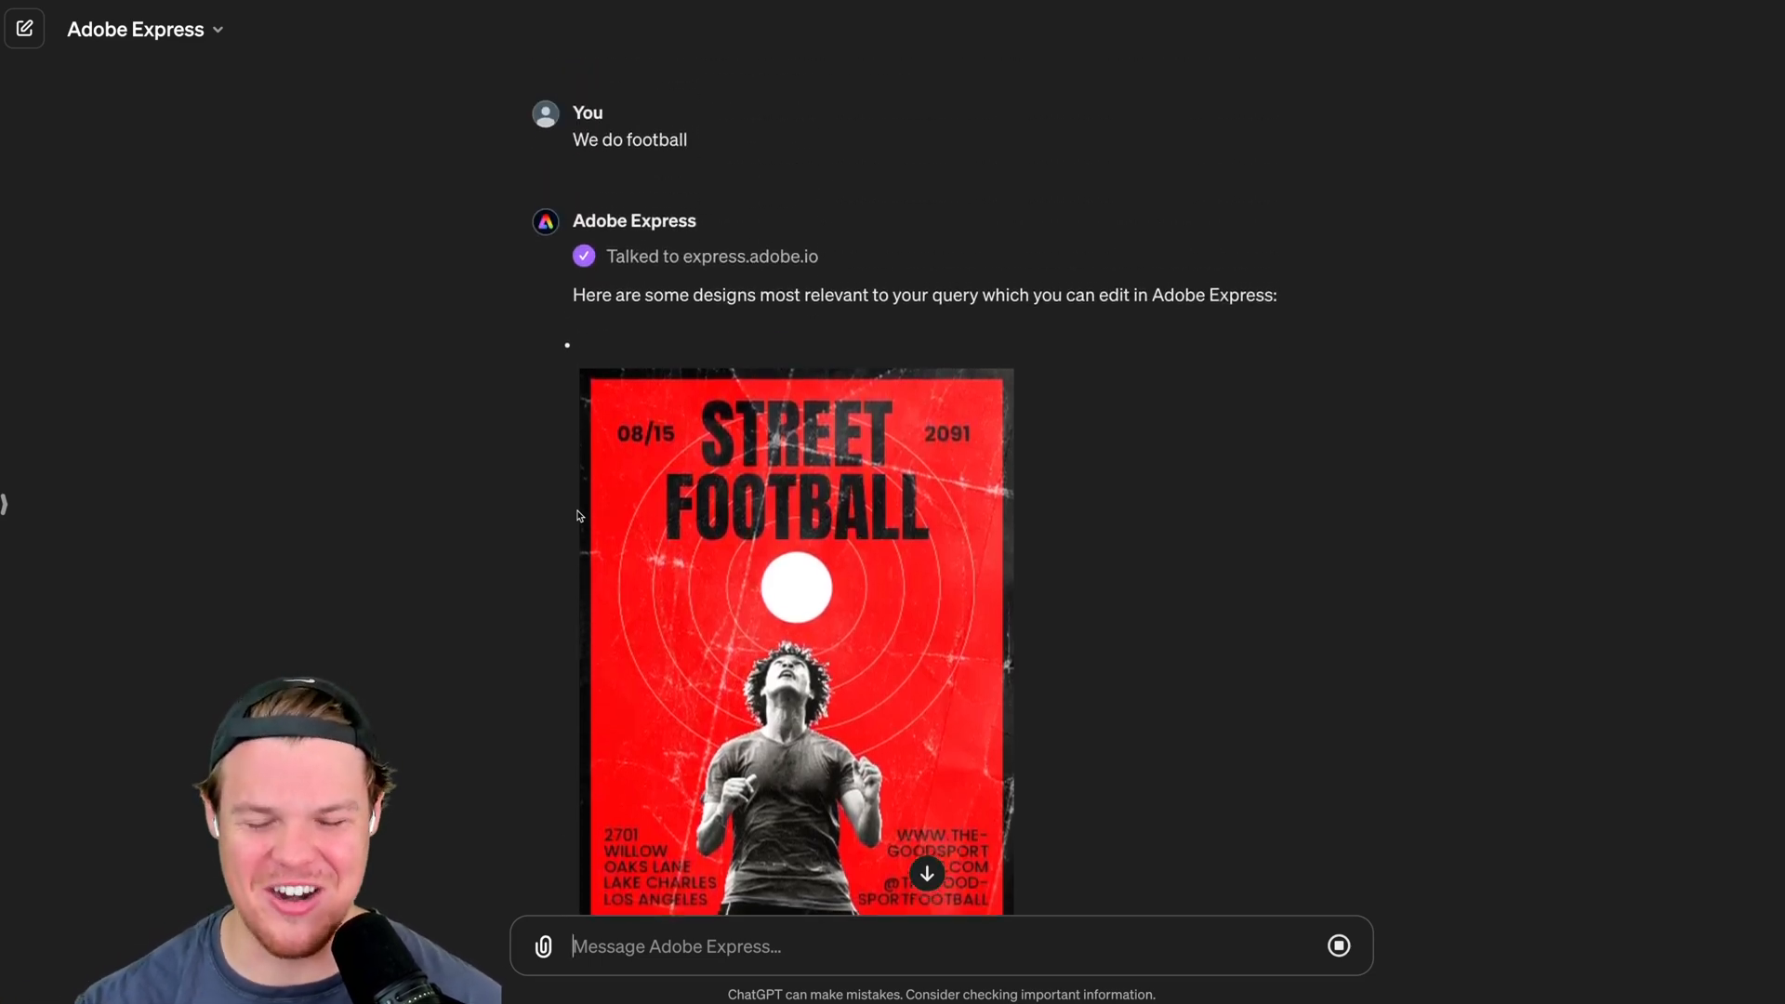
Scroll through the football and podcast flyer templates Adobe Express returned.
scroll(down, 3)
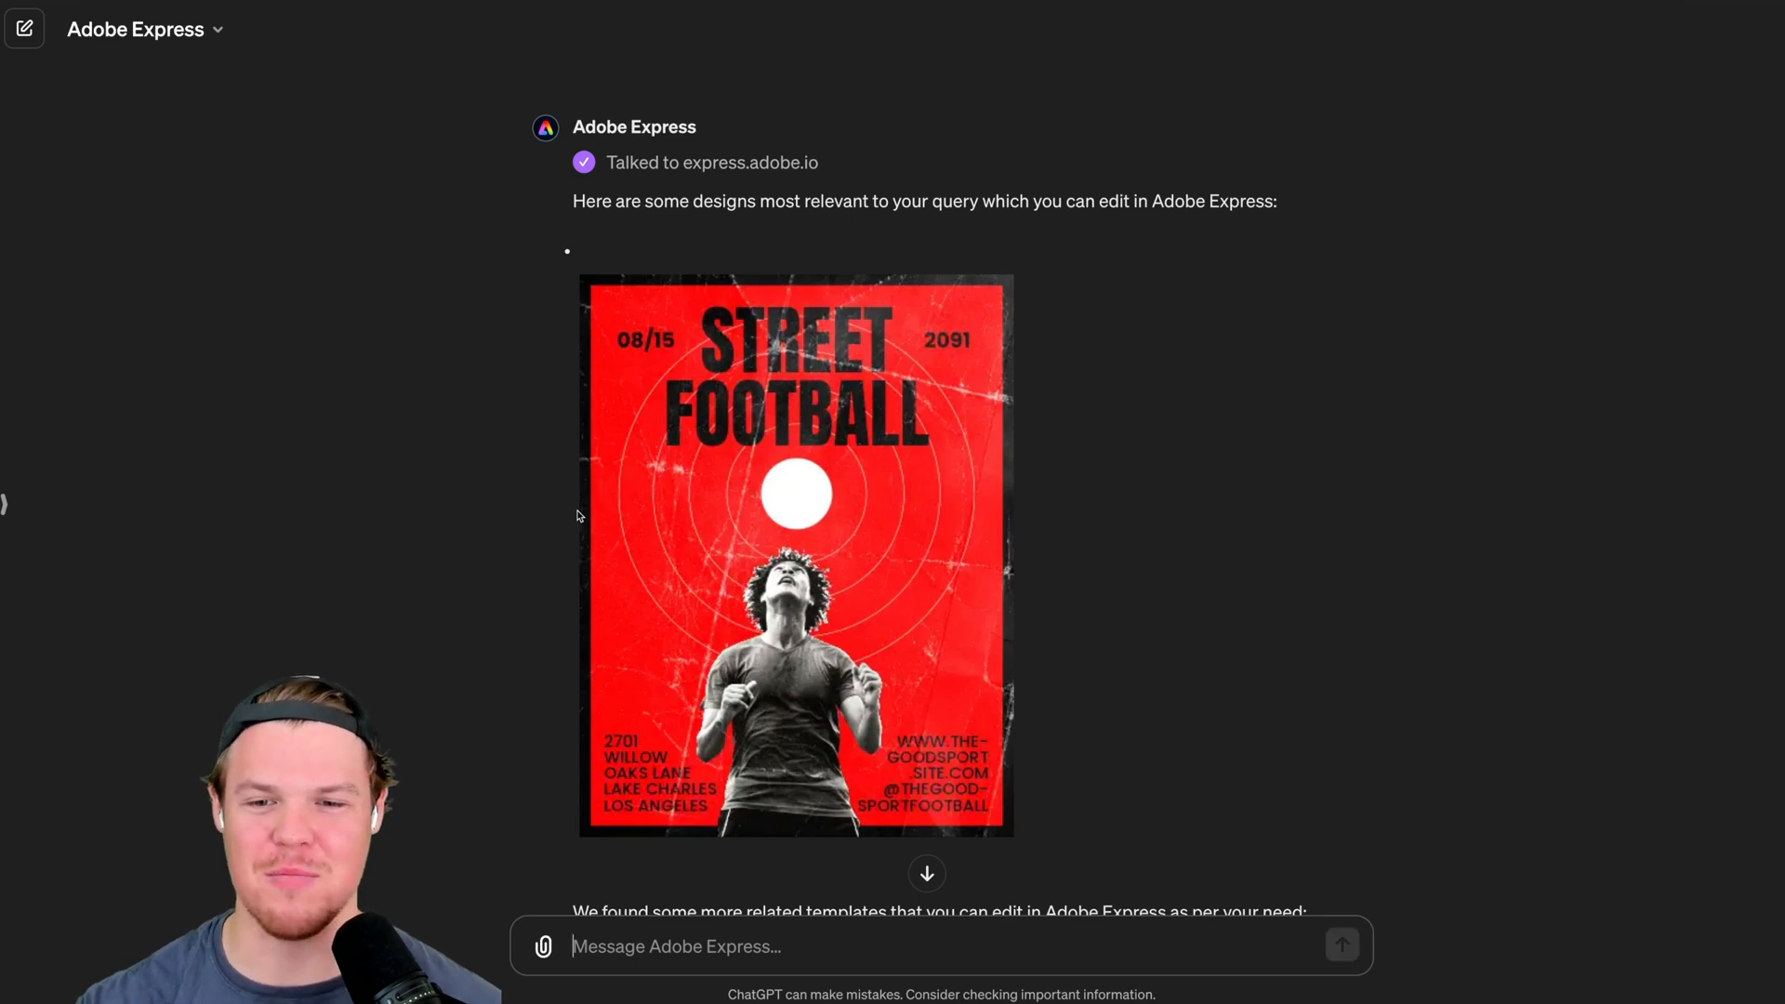
scroll(down, 3)
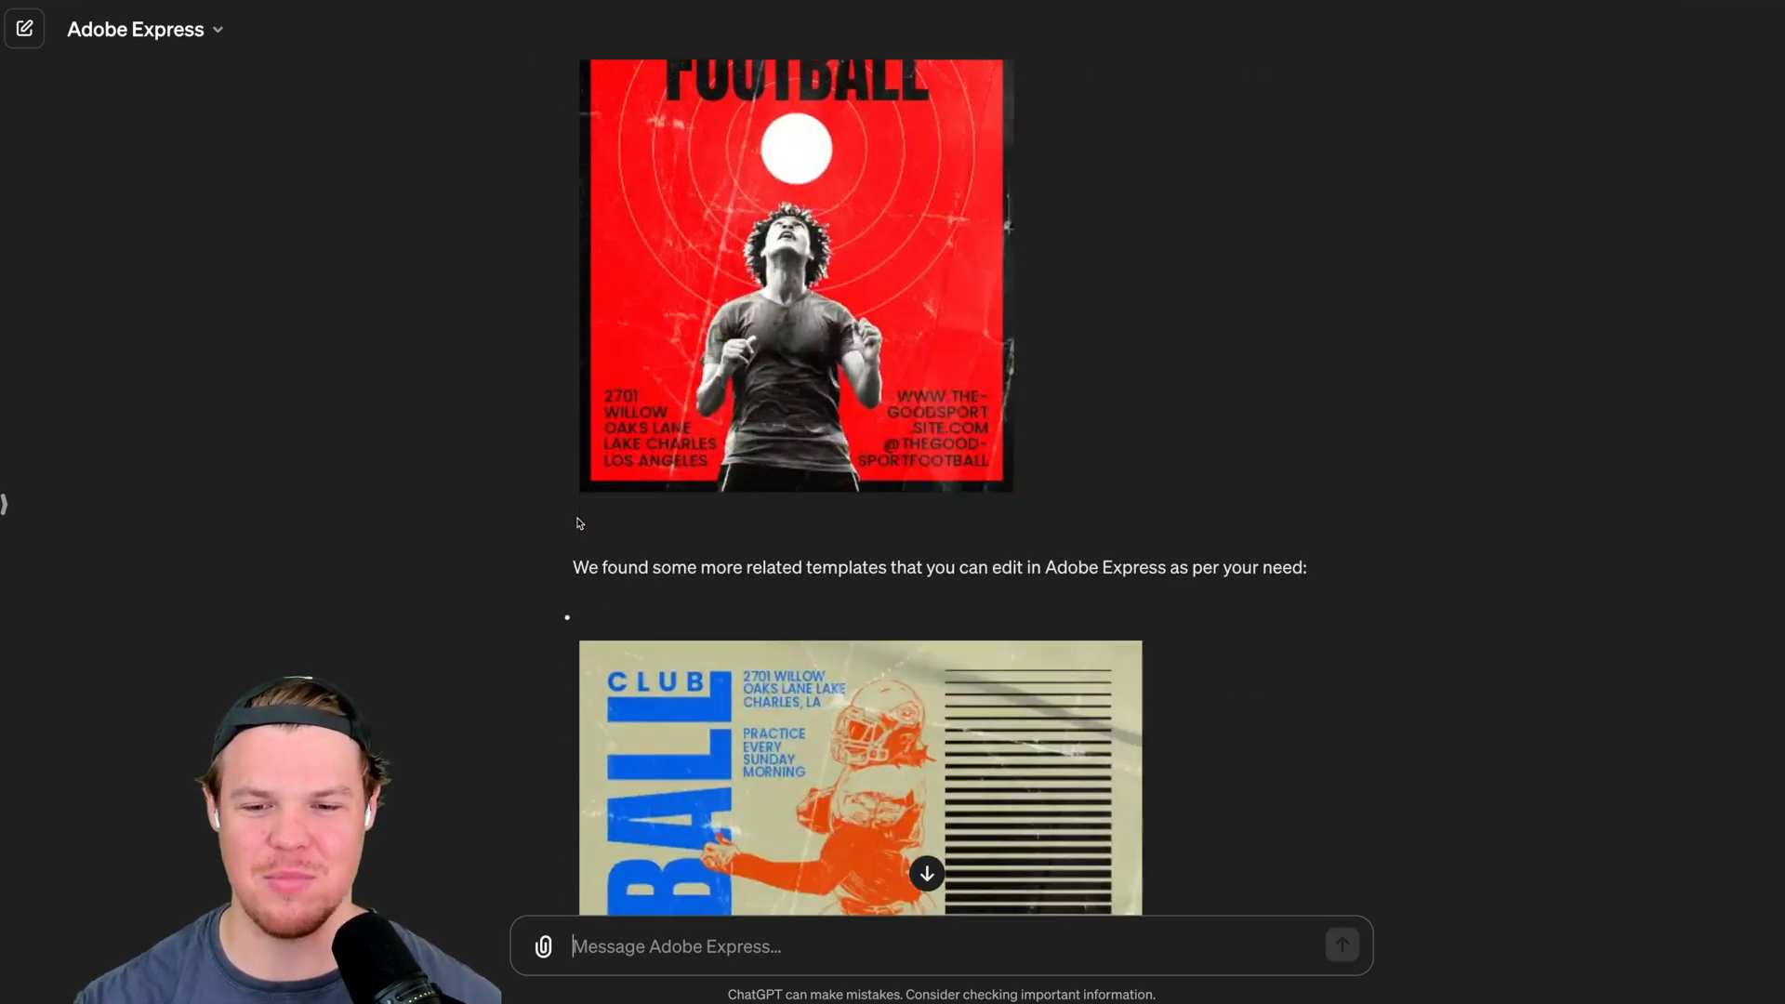
scroll(down, 3)
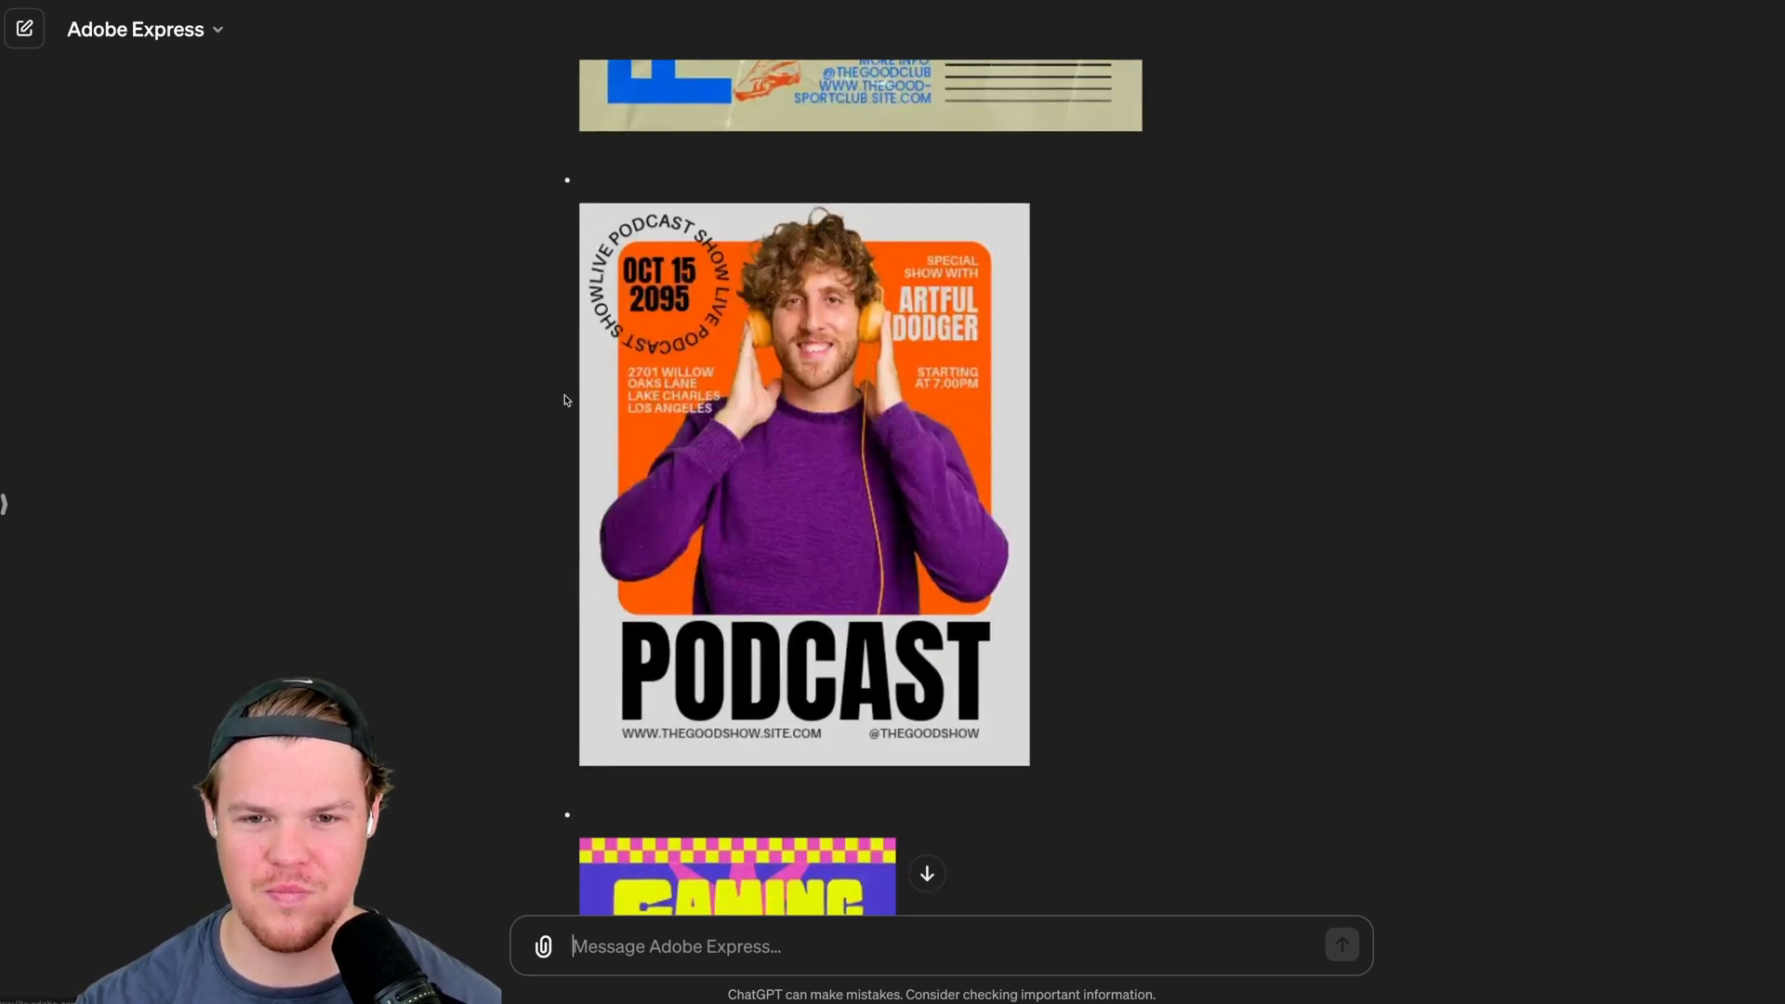
scroll(down, 3)
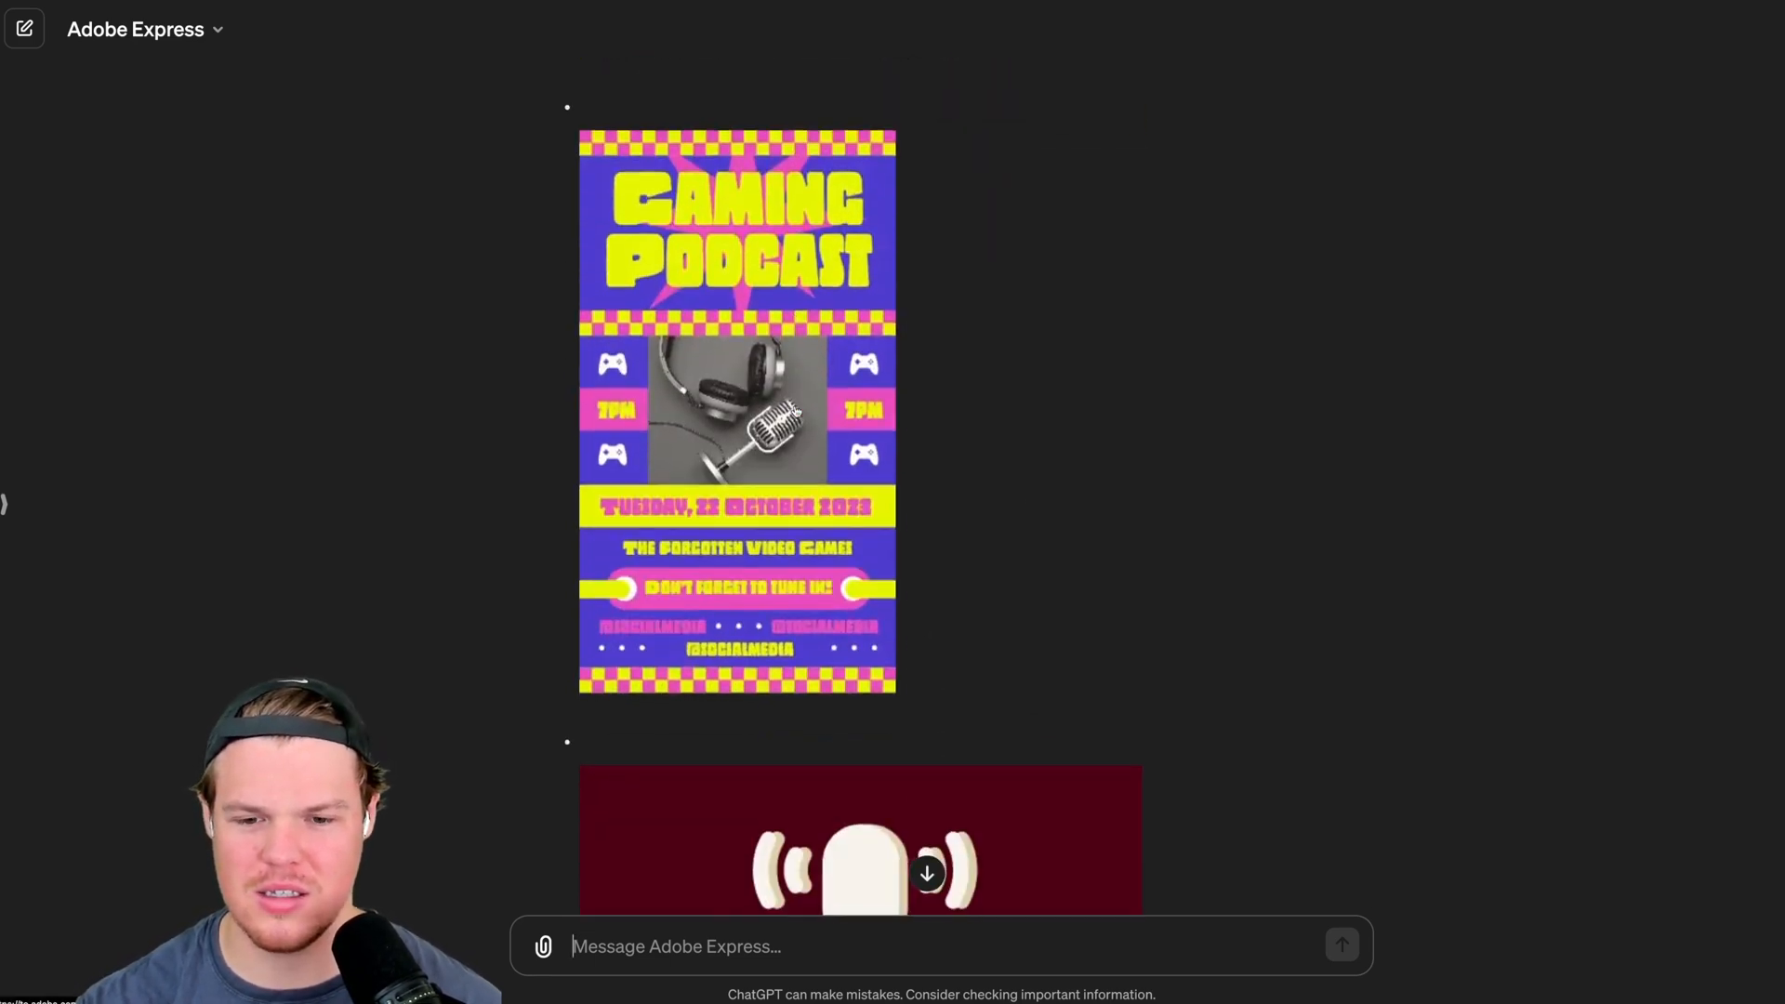
scroll(down, 3)
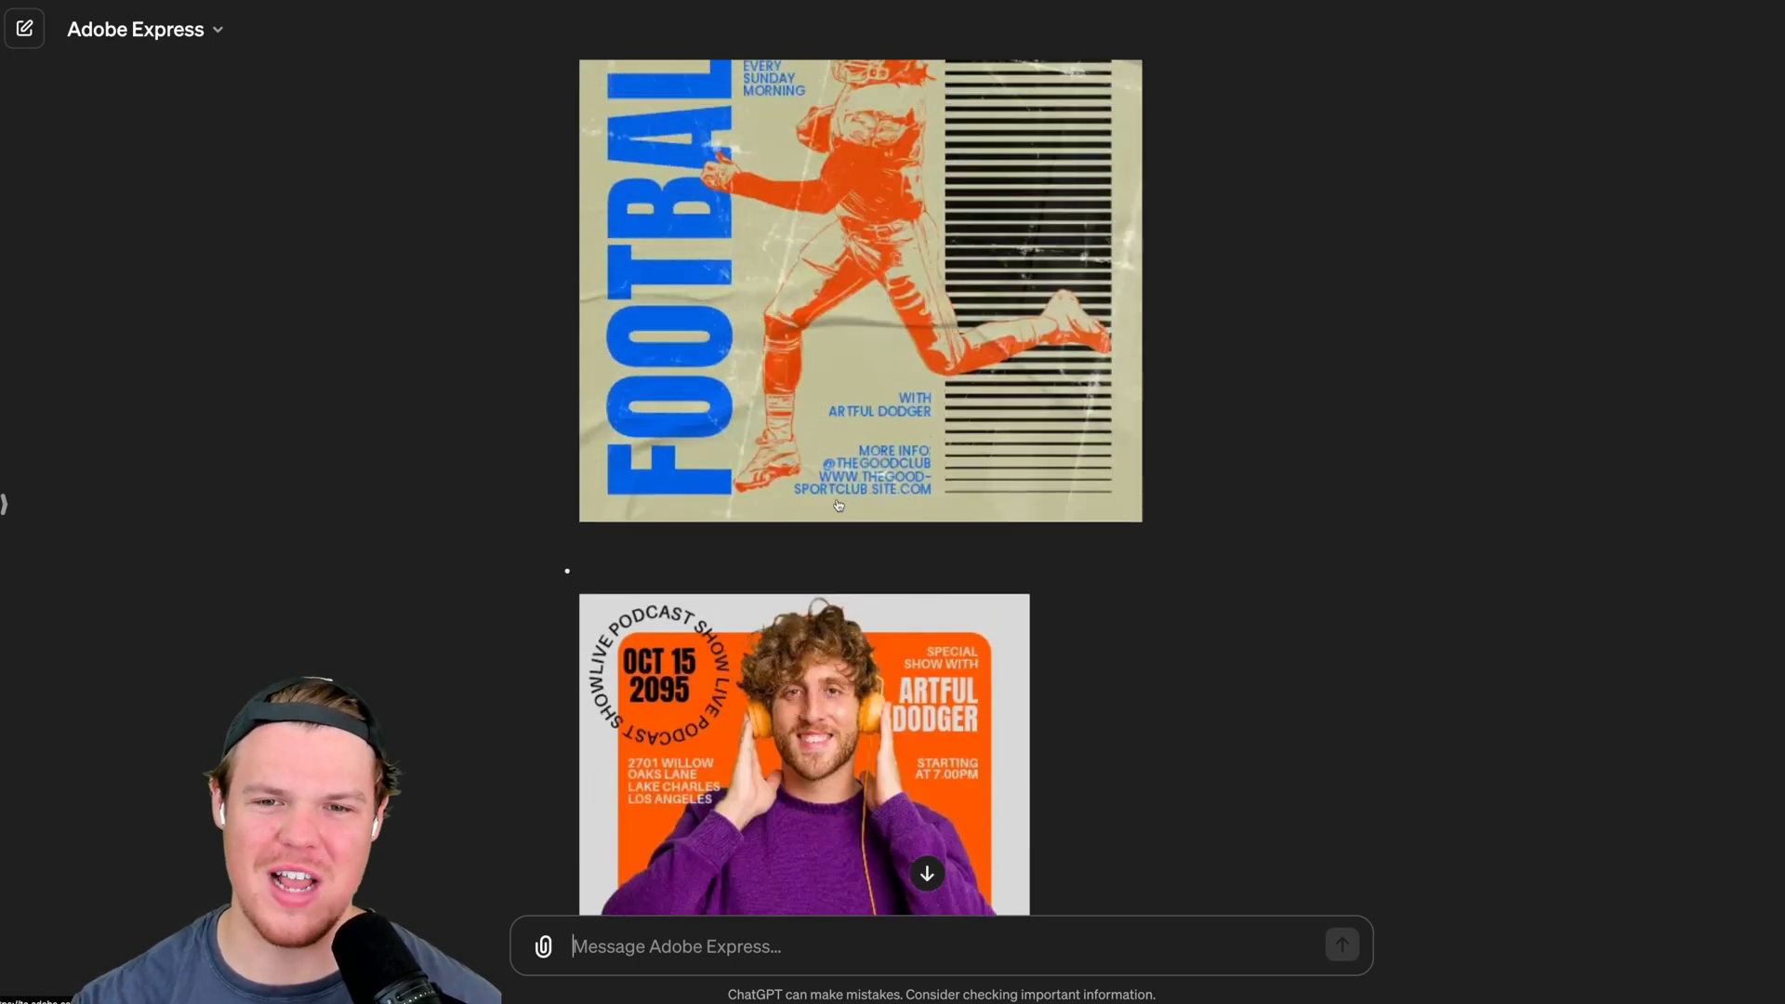
scroll(down, 3)
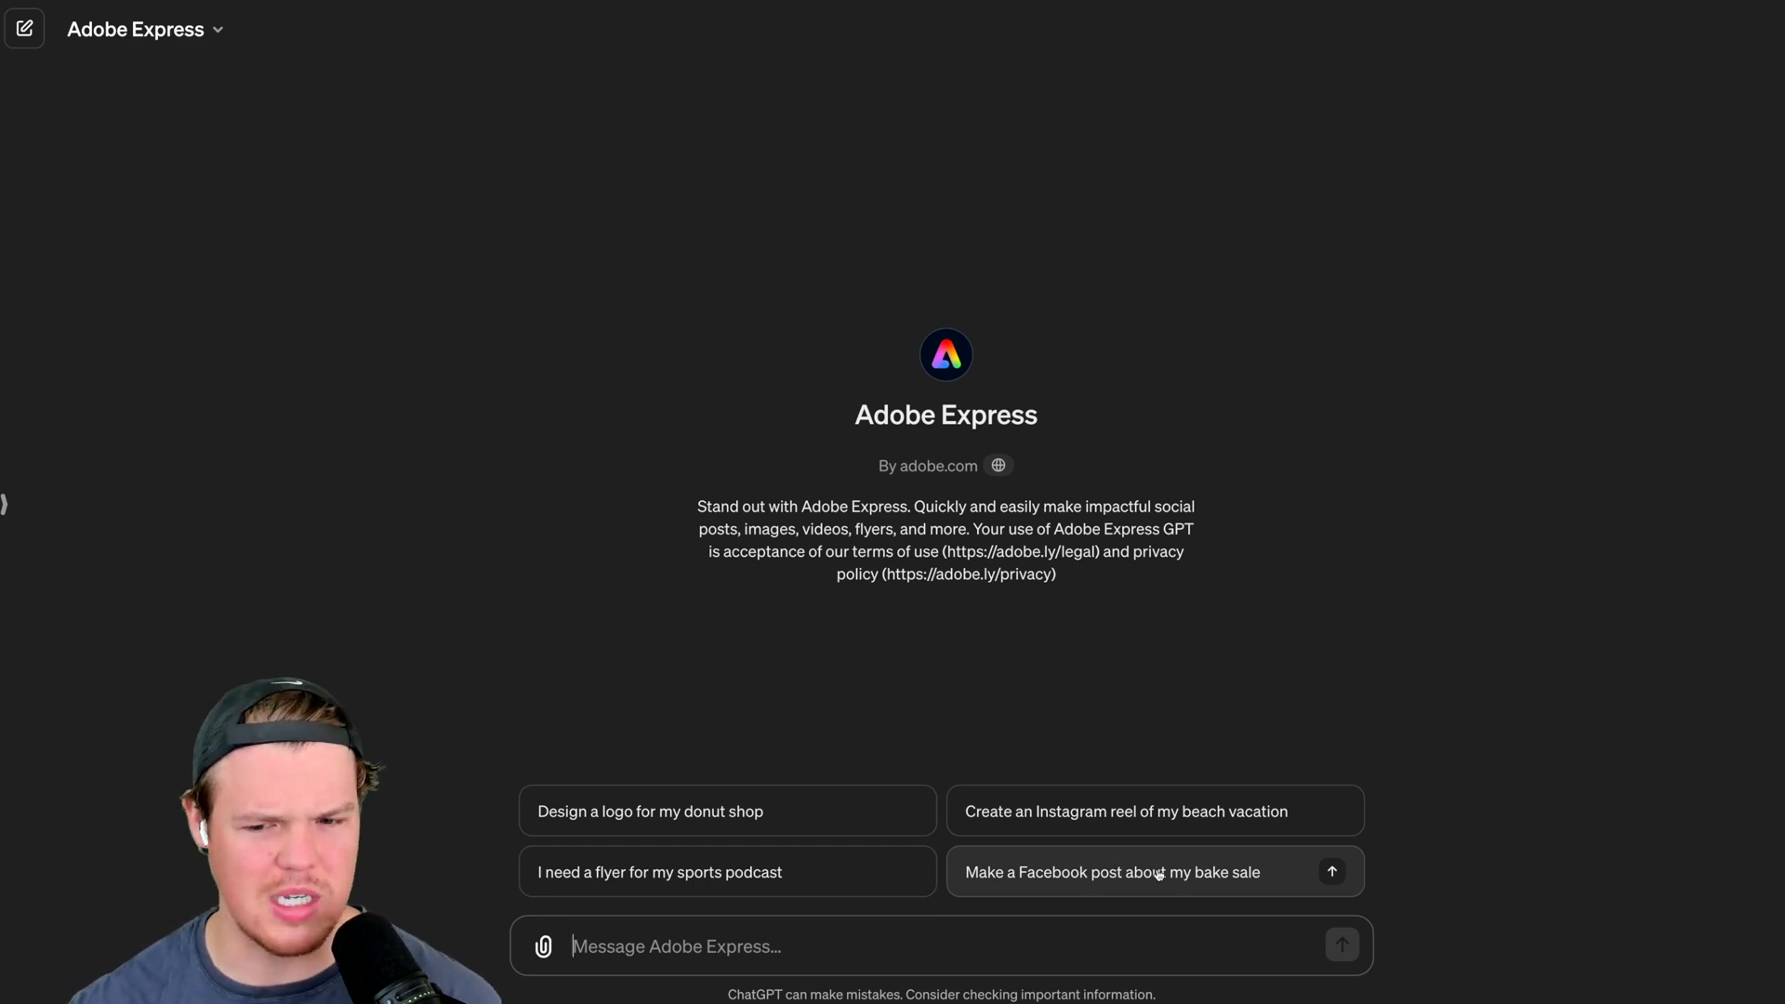
Request a Facebook bake sale post via the starter and browse the bake sale and cake sale templates.
click(1110, 871)
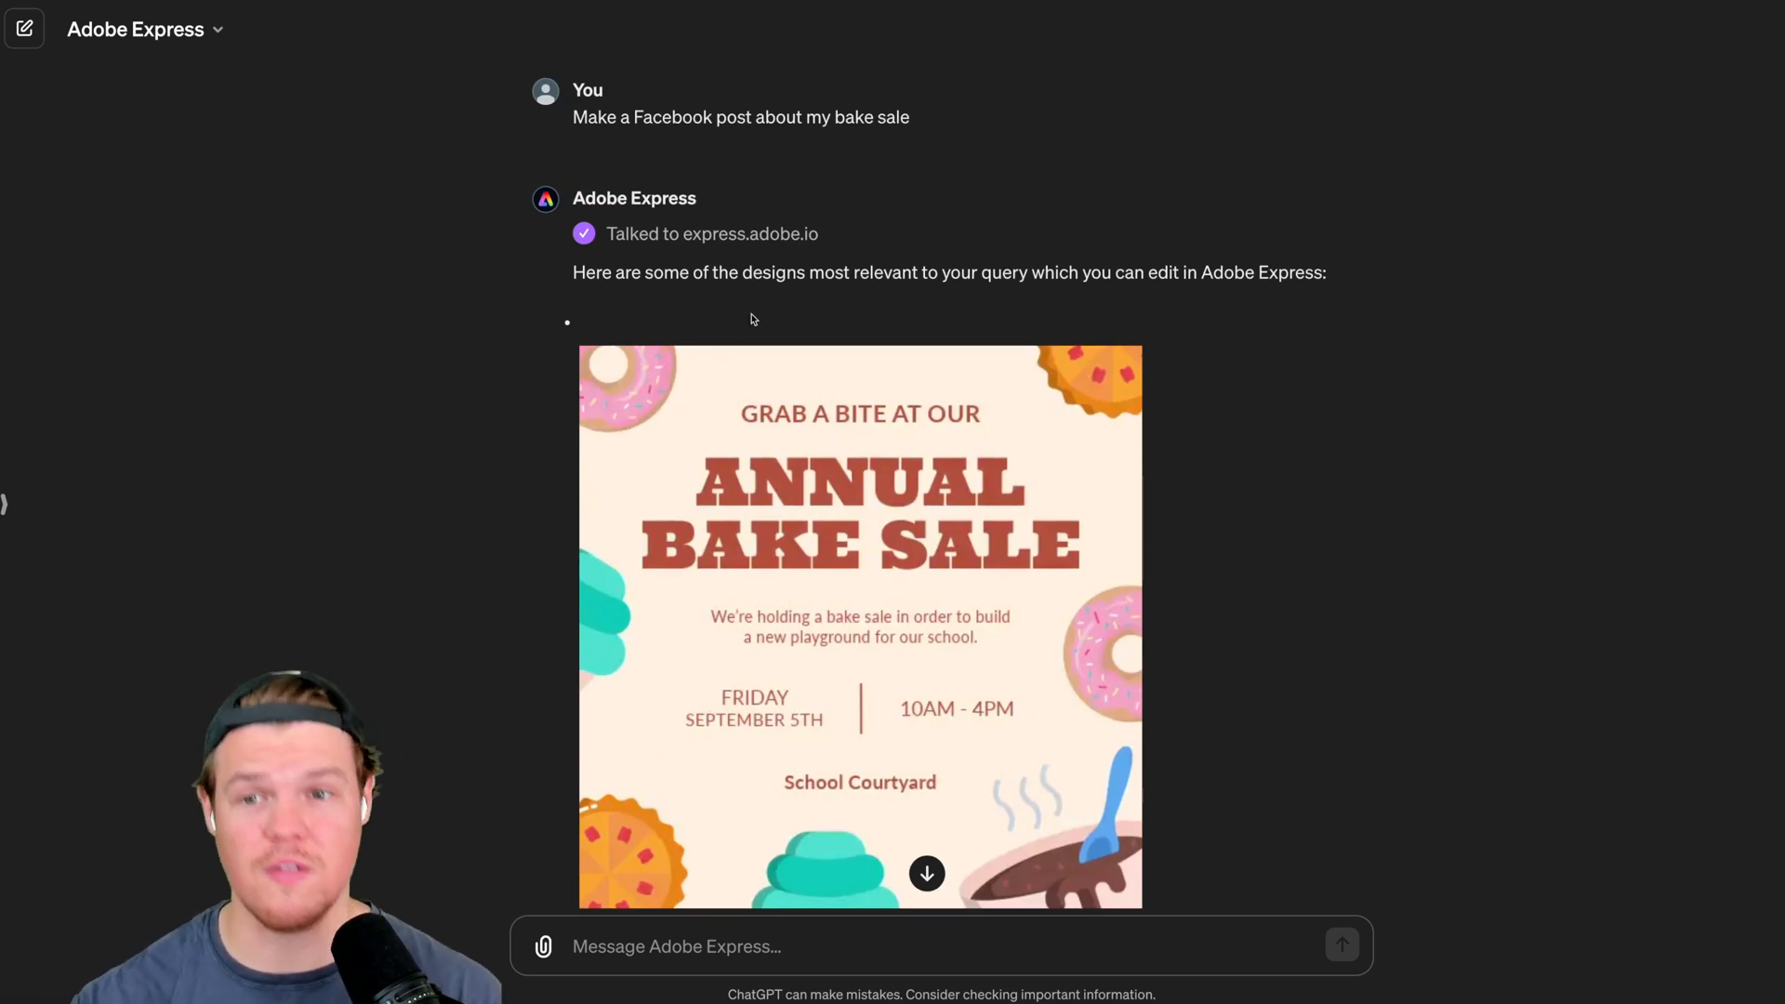
scroll(down, 3)
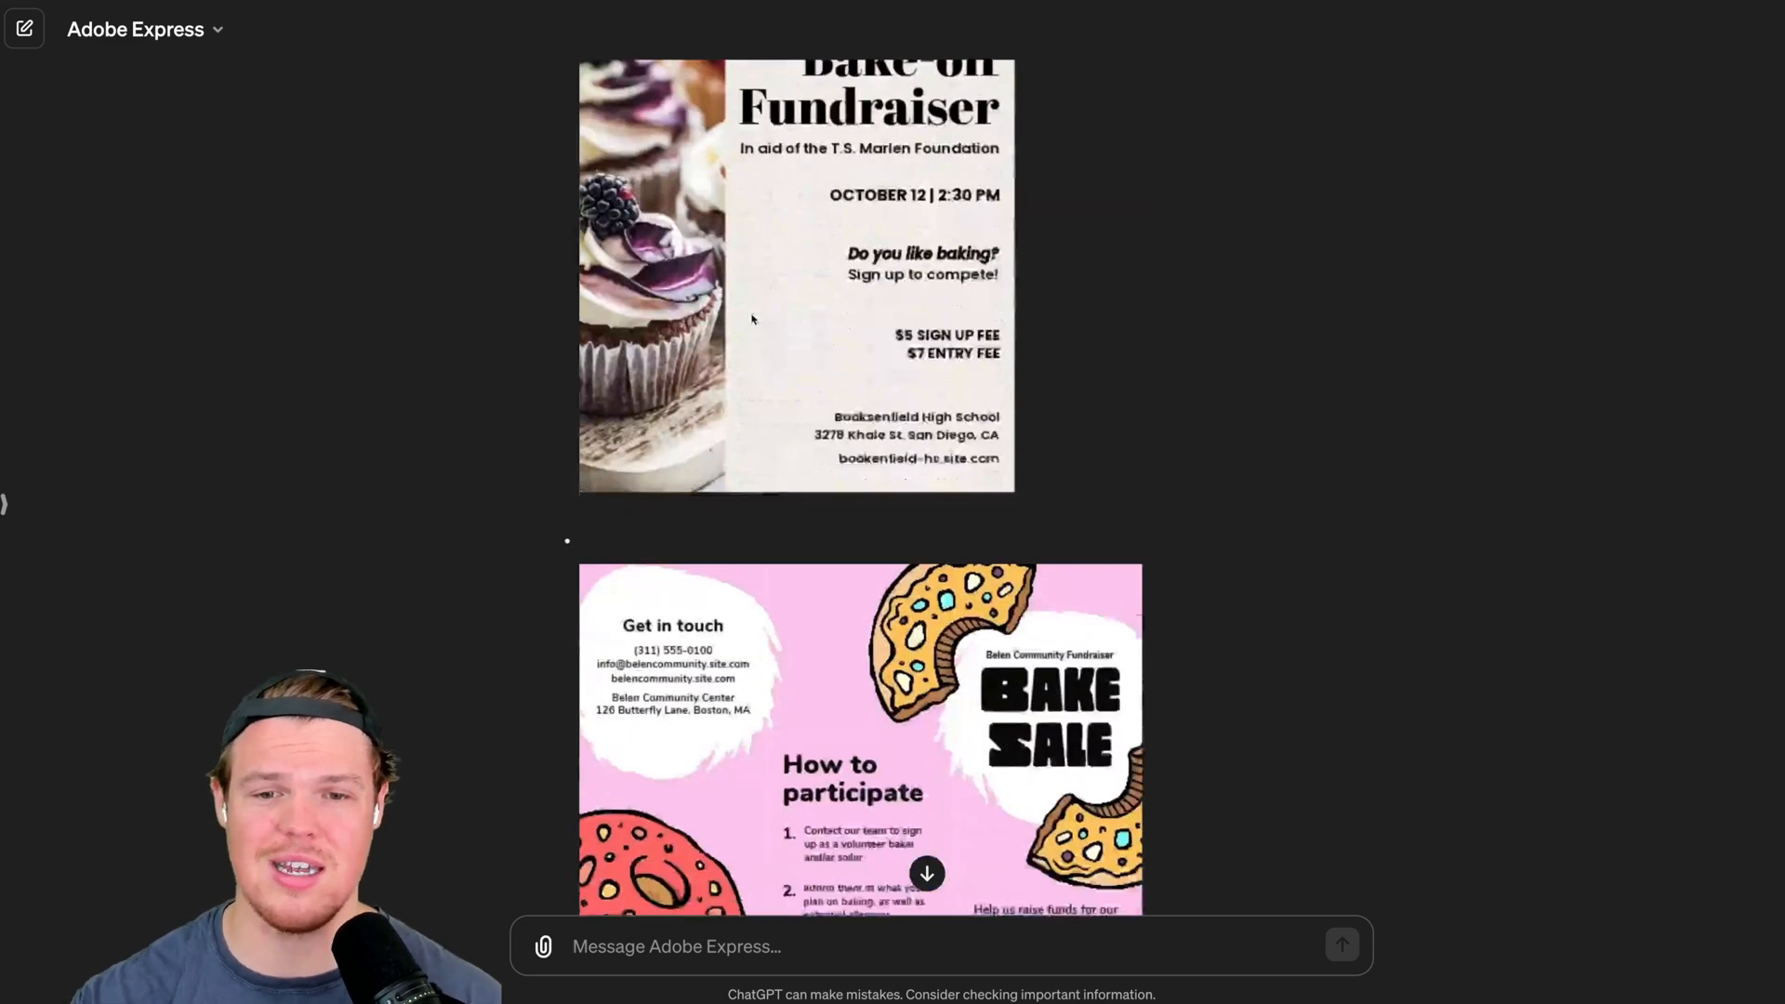
scroll(down, 3)
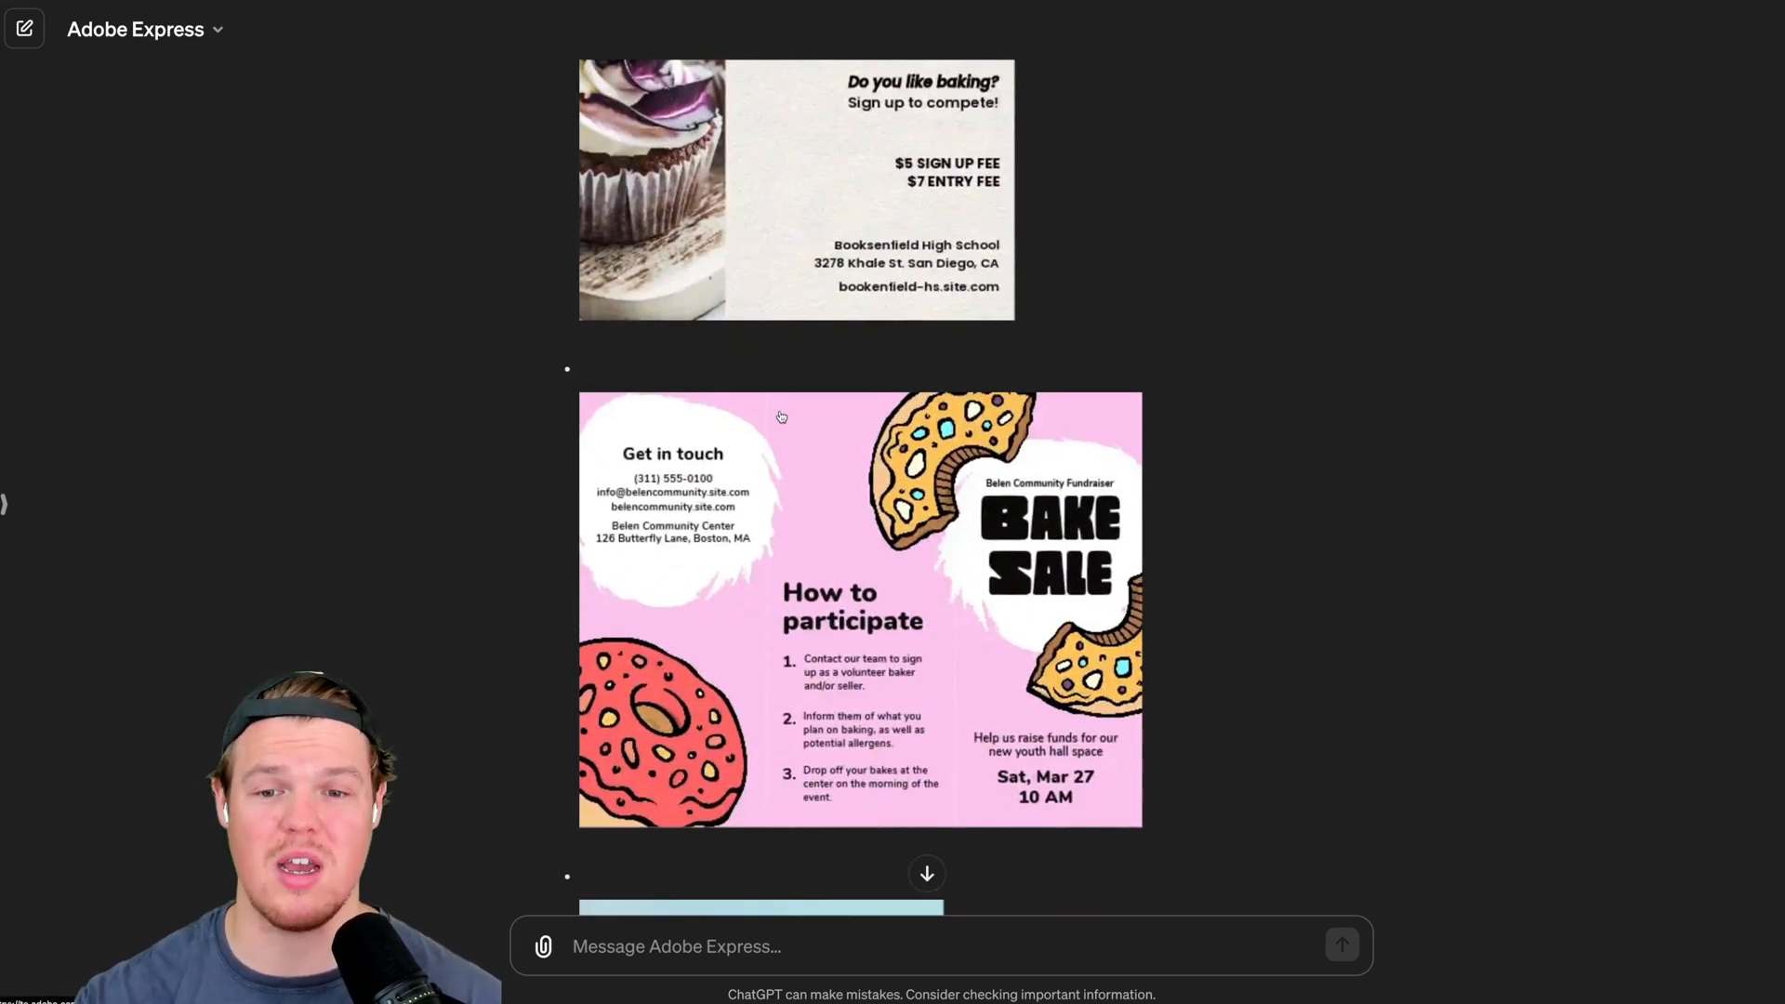
scroll(down, 3)
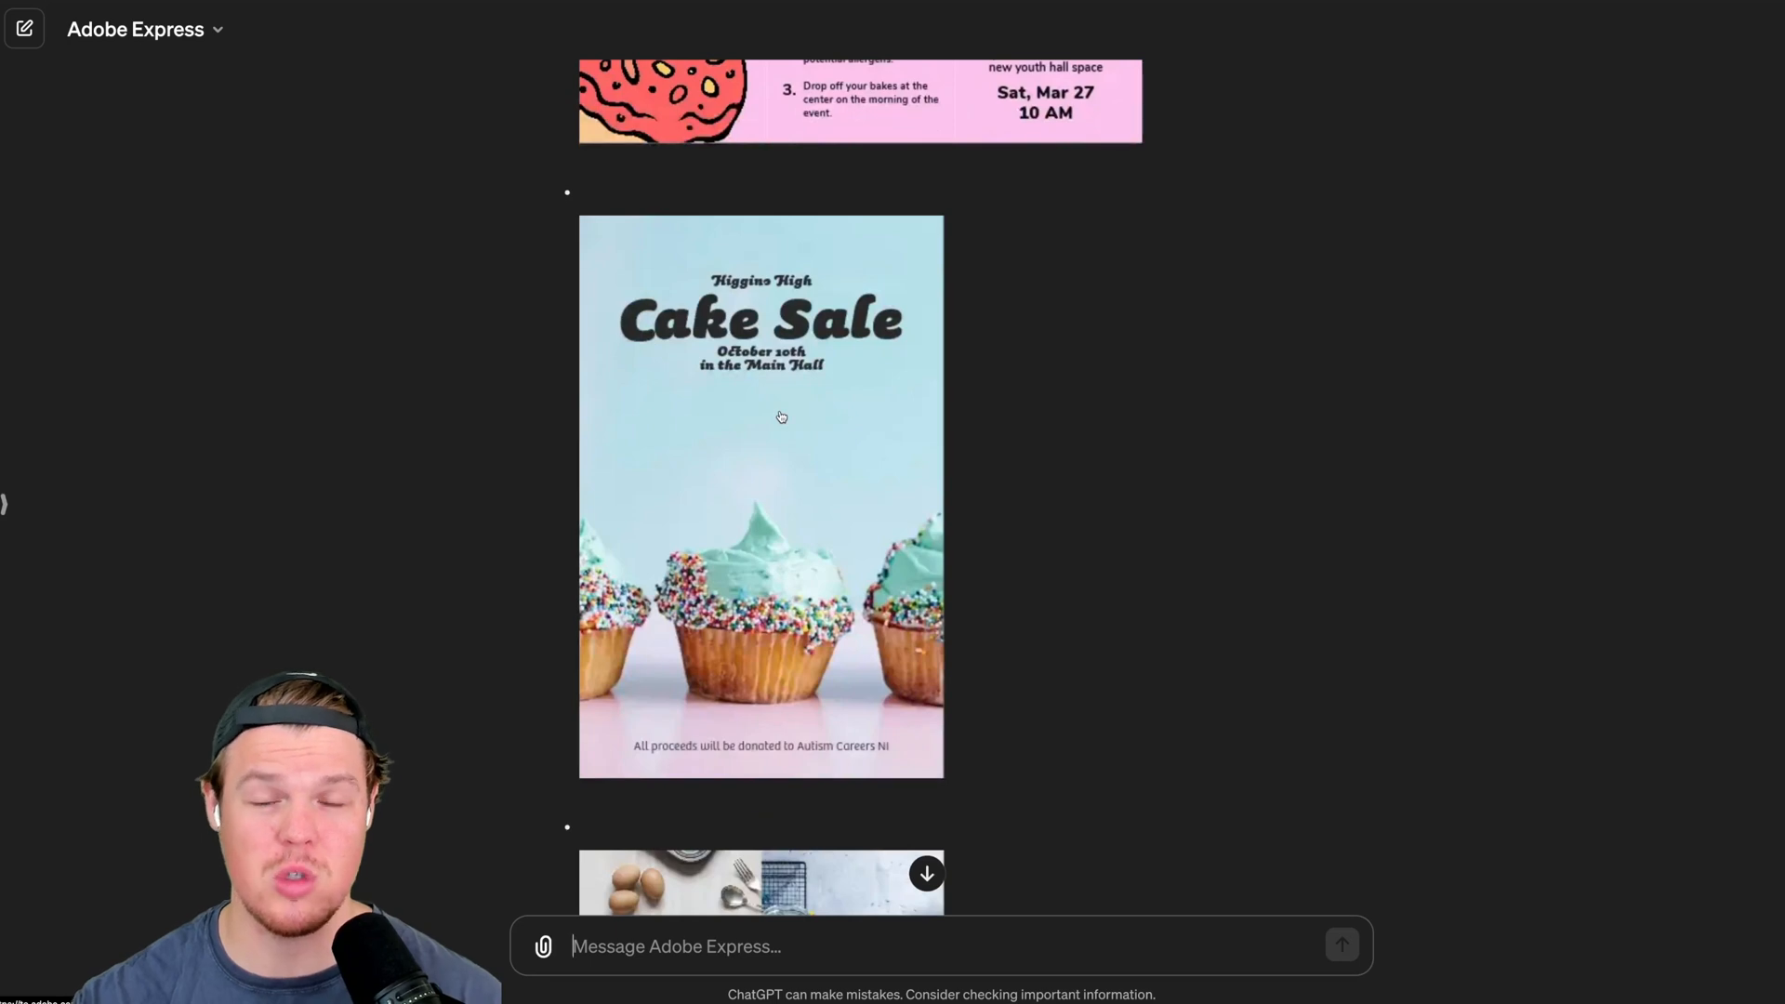